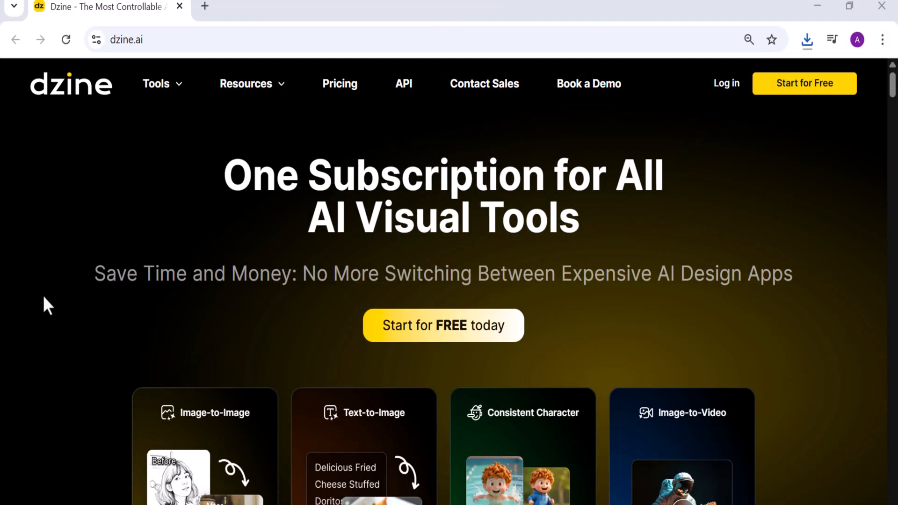
- Browse the Popular Tools and launch Lip Sync on a new untitled canvas in Pro mode
{"action": "scroll", "scroll_direction": "down", "scroll_amount": 3}
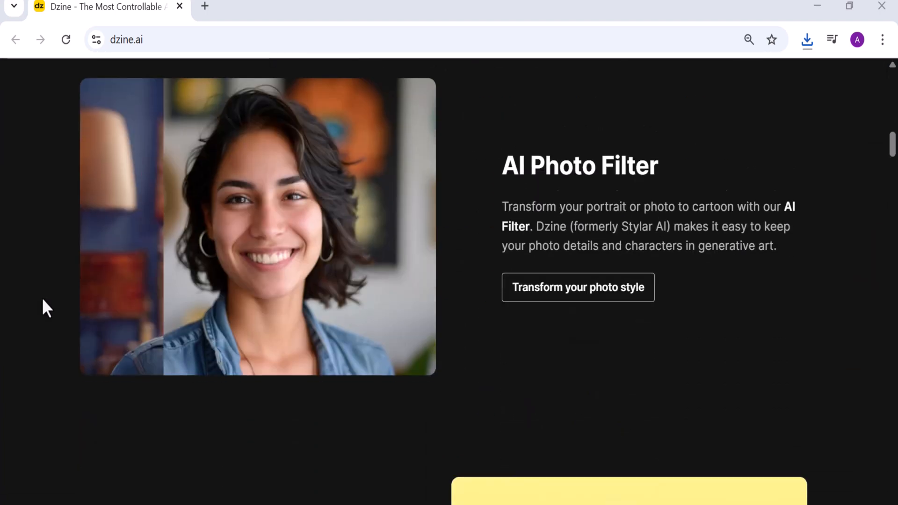
{"action": "scroll", "scroll_direction": "down", "scroll_amount": 3}
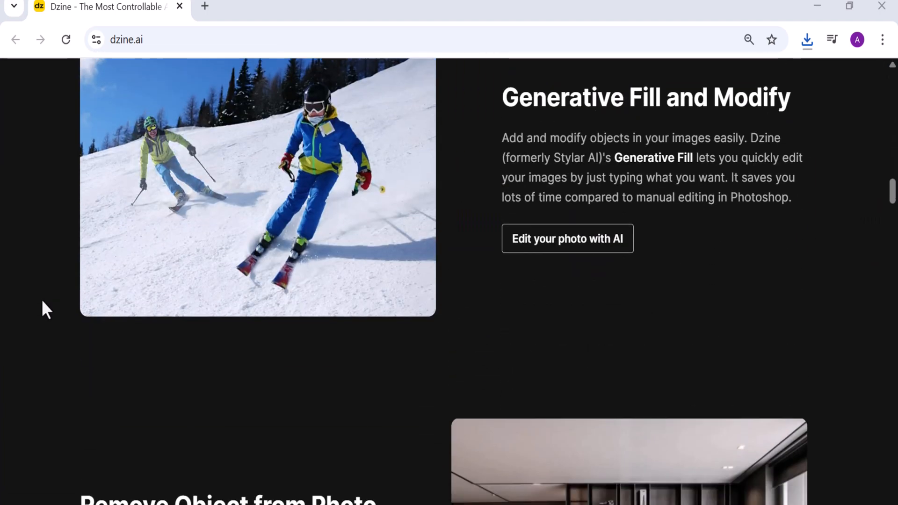
{"action": "scroll", "scroll_direction": "down", "scroll_amount": 3}
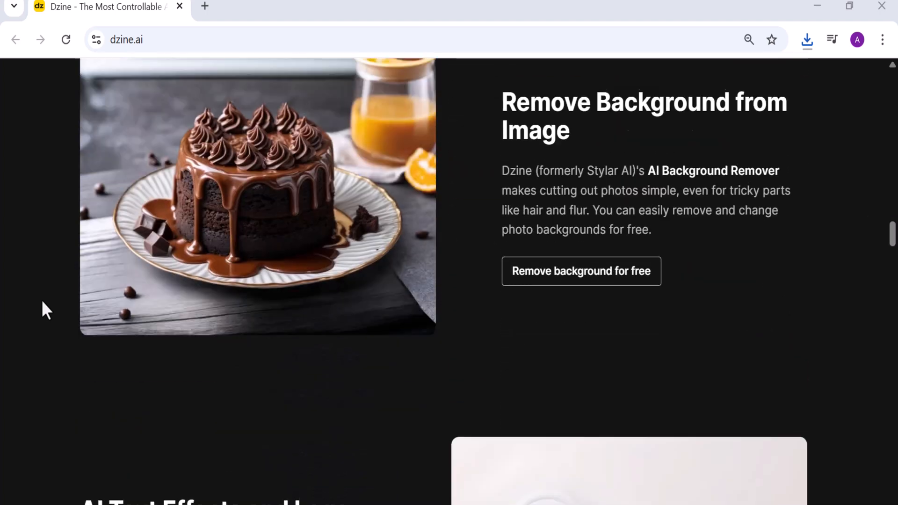
{"action": "scroll", "scroll_direction": "down", "scroll_amount": 3}
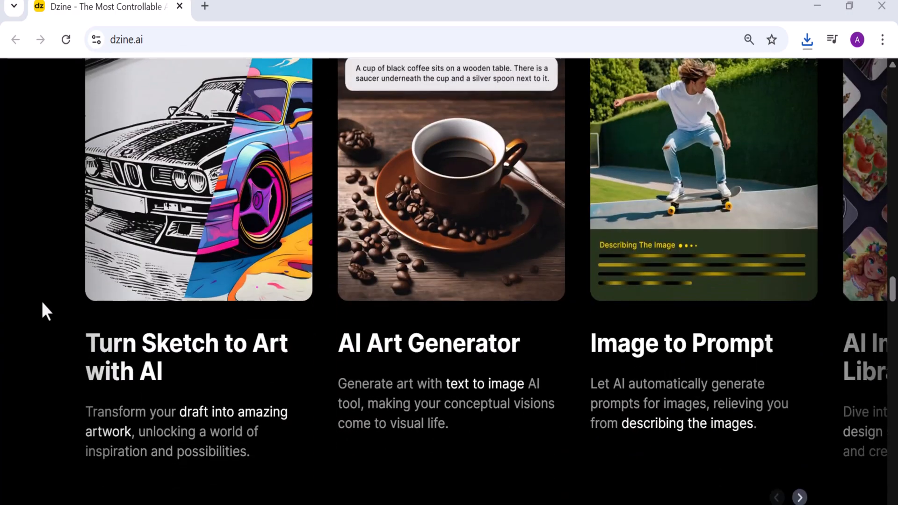
{"action": "scroll", "scroll_direction": "down", "scroll_amount": 3}
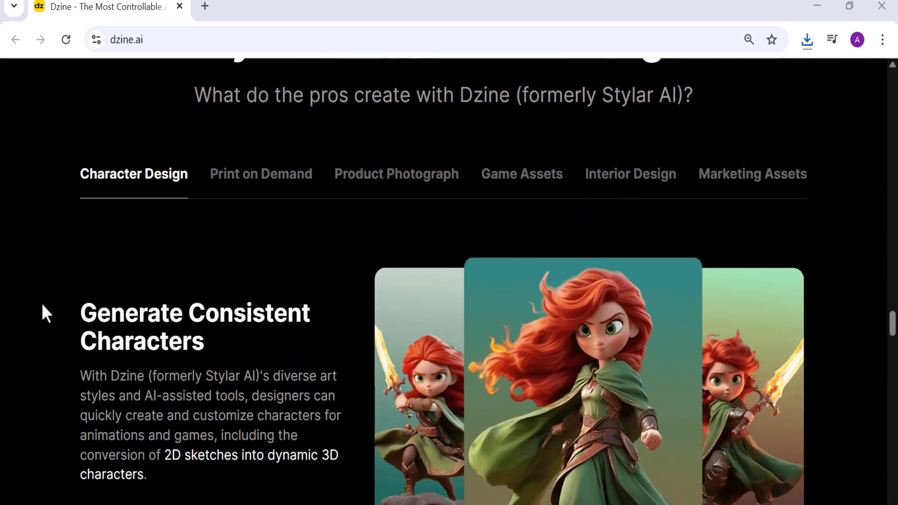
{"action": "scroll", "scroll_direction": "up", "scroll_amount": 3}
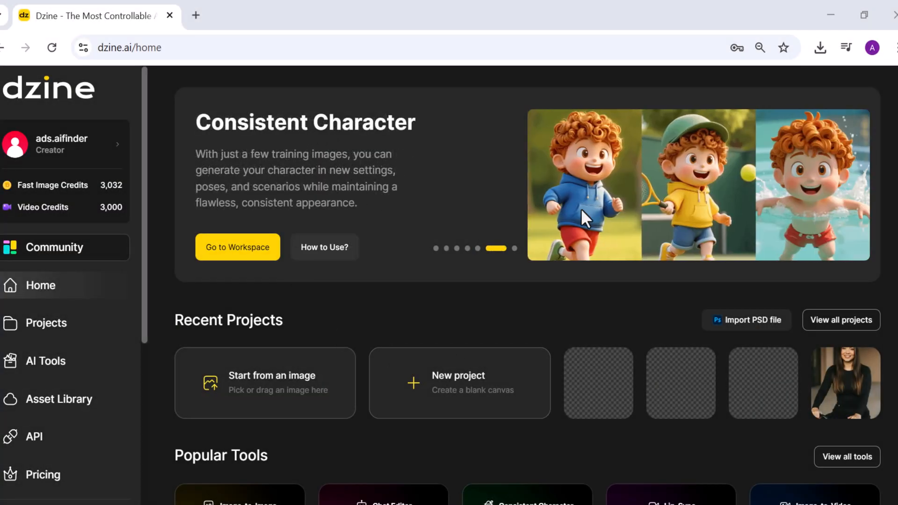
{"action": "mouse_move", "coordinate": [375, 345]}
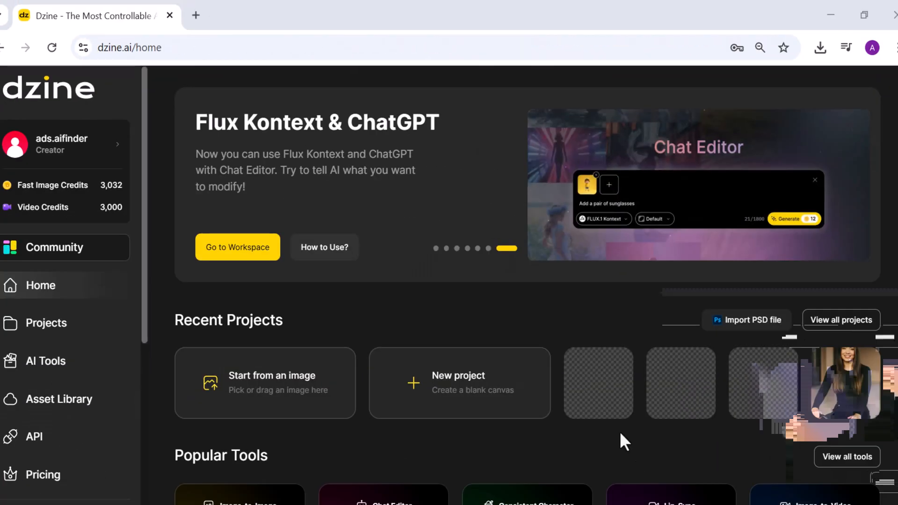
{"action": "scroll", "scroll_direction": "down", "scroll_amount": 3}
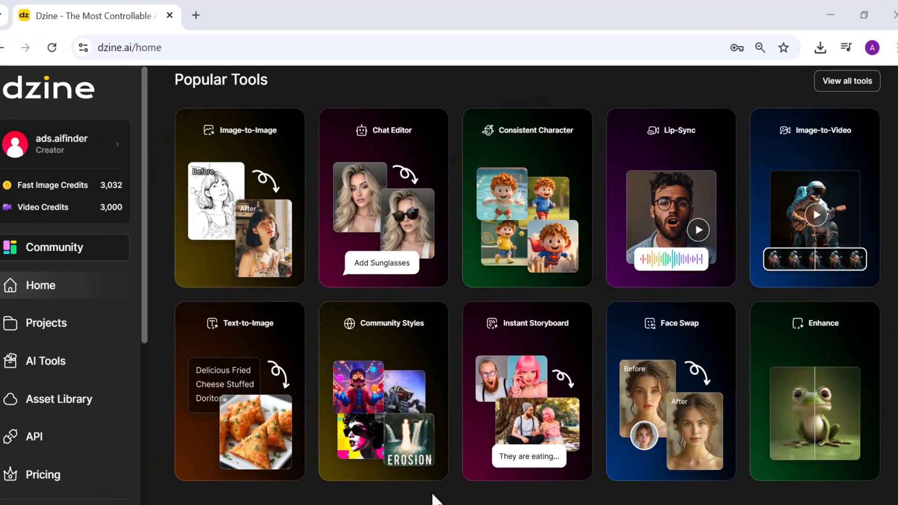
{"action": "mouse_move", "coordinate": [652, 216]}
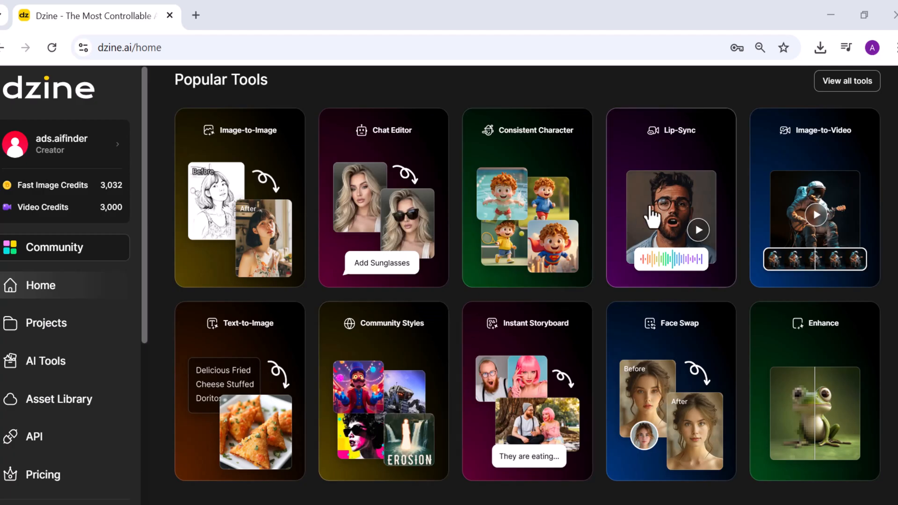
{"action": "mouse_move", "coordinate": [635, 191]}
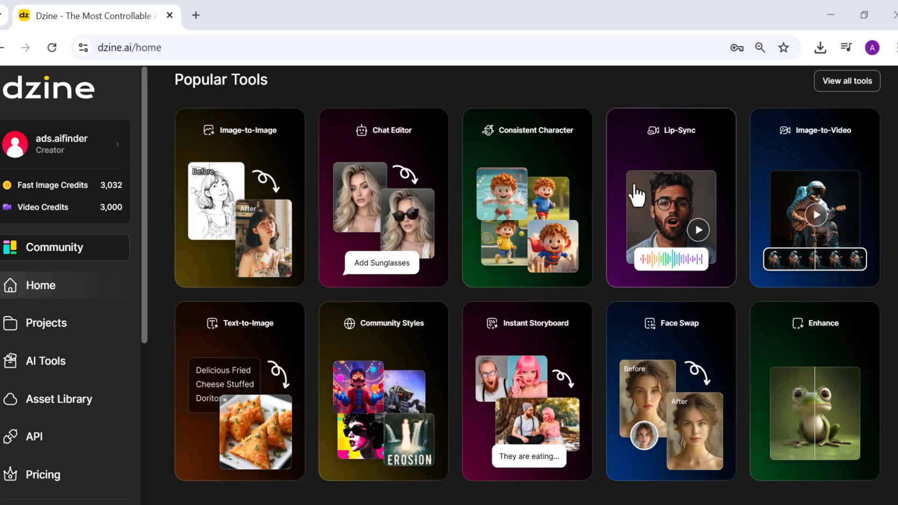
{"action": "left_click", "coordinate": [669, 197]}
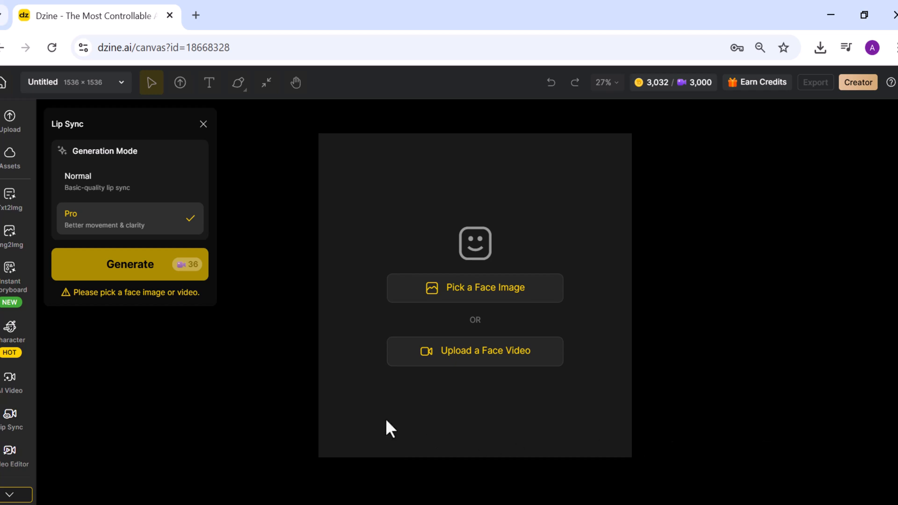
{"action": "mouse_move", "coordinate": [479, 288]}
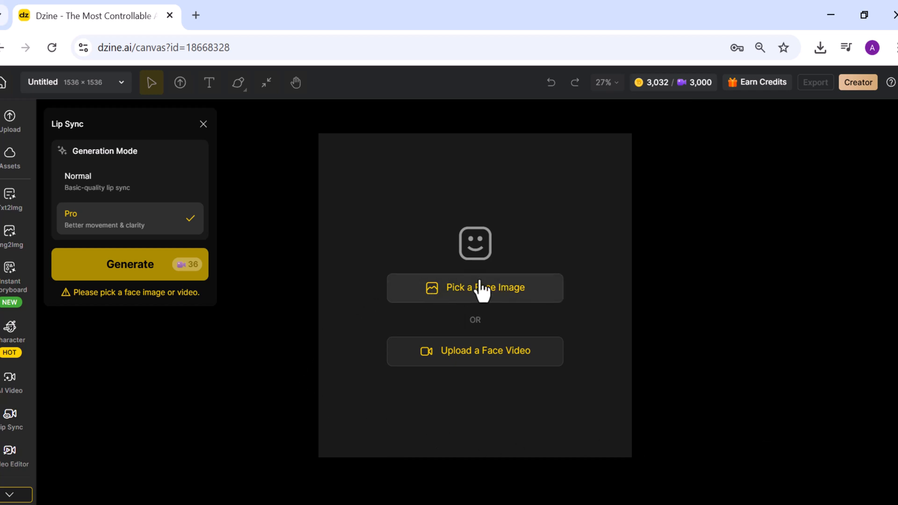
{"action": "mouse_move", "coordinate": [475, 350]}
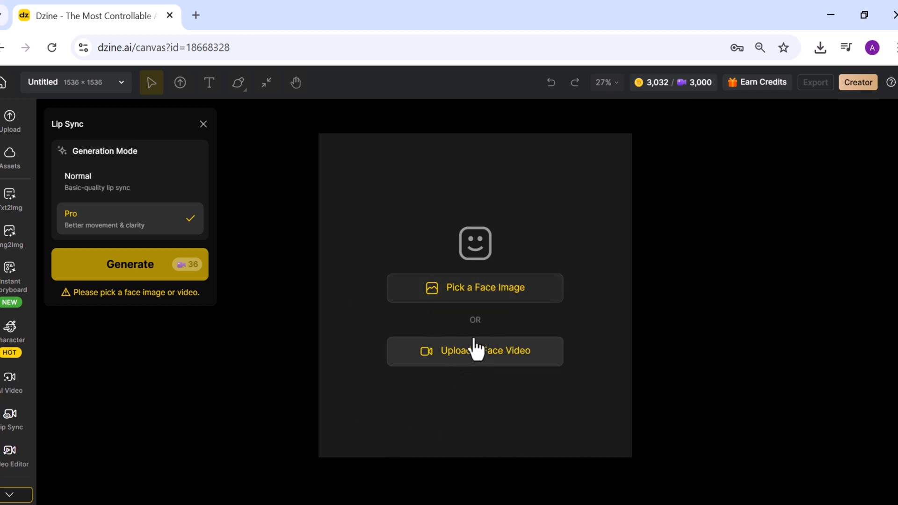
{"action": "mouse_move", "coordinate": [383, 392]}
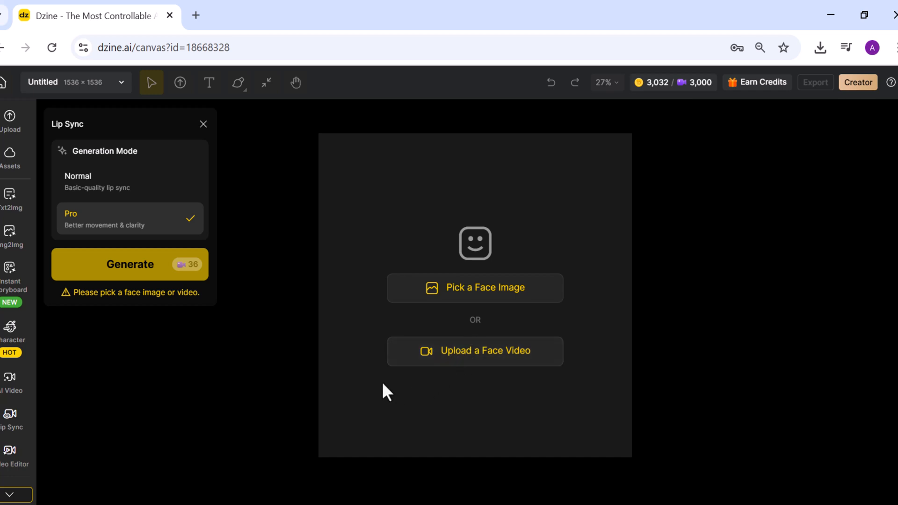
- Load the red-haired woman's photo from the computer and select her detected face to animate
{"action": "left_click", "coordinate": [474, 287]}
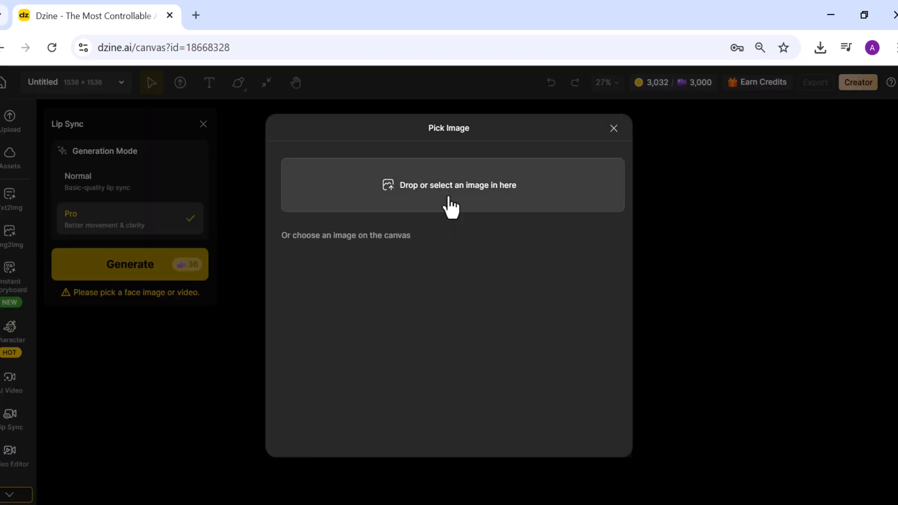
{"action": "left_click", "coordinate": [449, 184]}
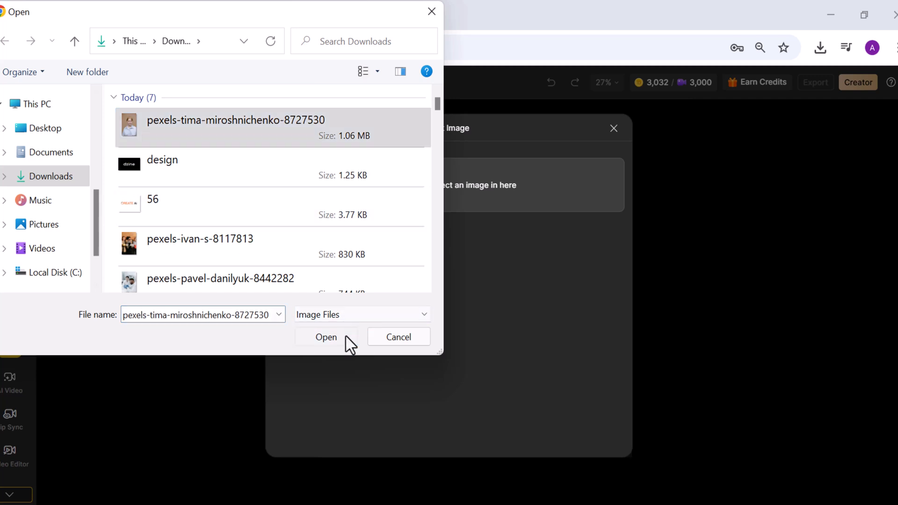
{"action": "left_click", "coordinate": [326, 337]}
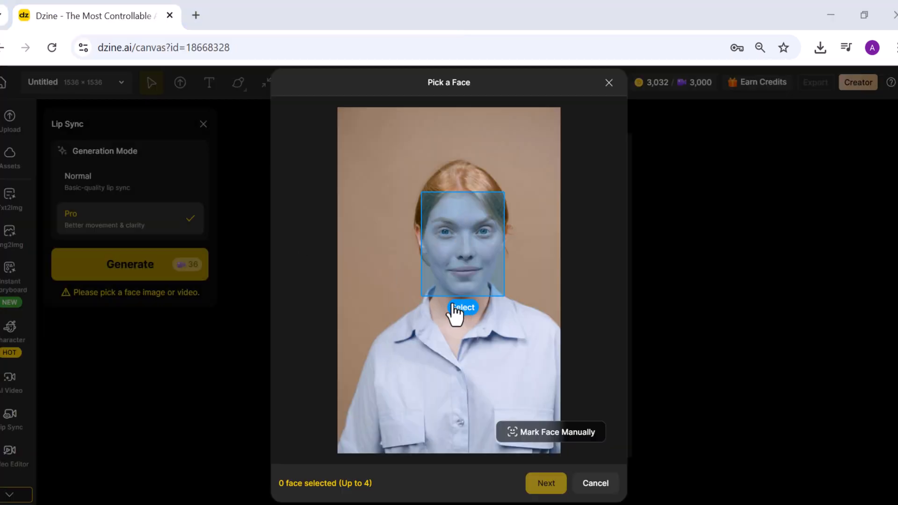
{"action": "left_click", "coordinate": [549, 432]}
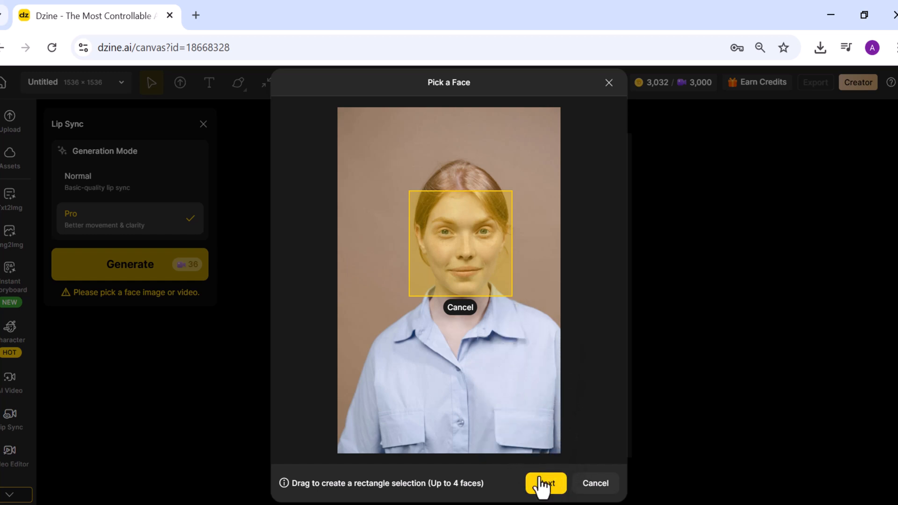
- Try 3:4 and 1:1 crops, settle on 16:9, and place the cropped face on the timeline
{"action": "left_click", "coordinate": [544, 483]}
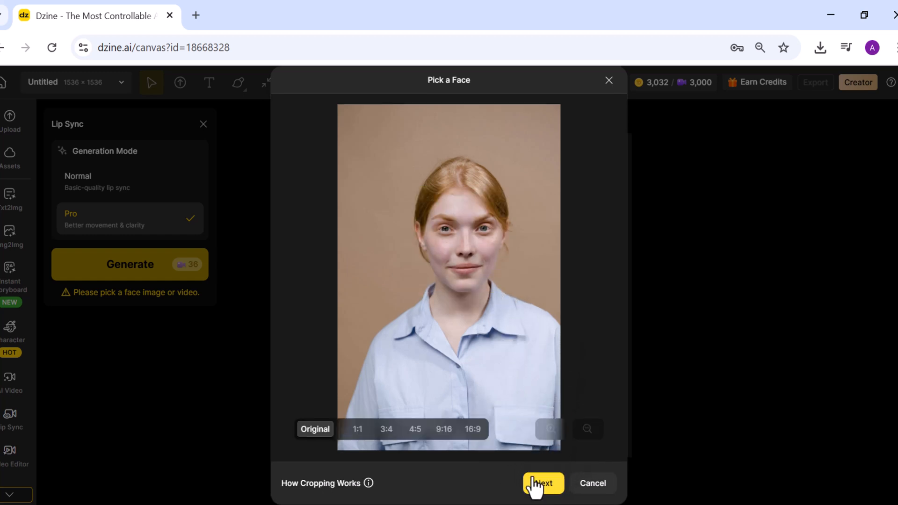
{"action": "mouse_move", "coordinate": [386, 340]}
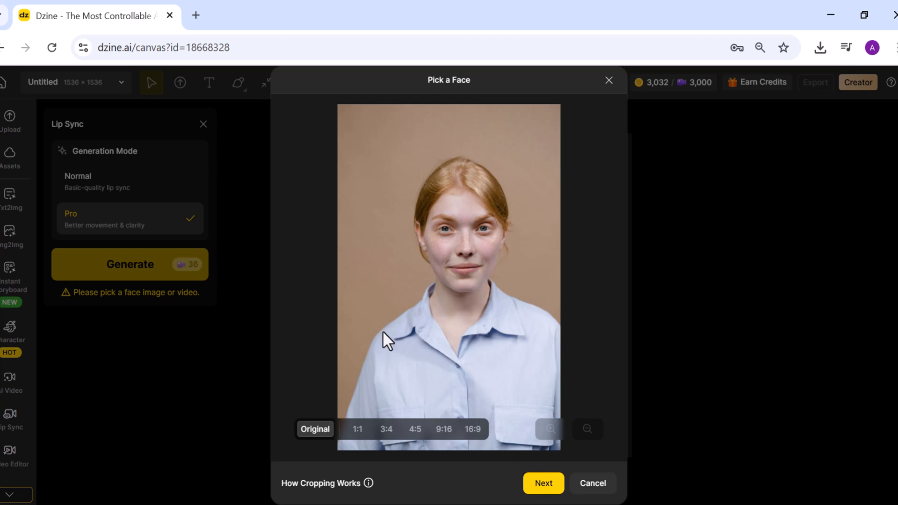
{"action": "mouse_move", "coordinate": [343, 394]}
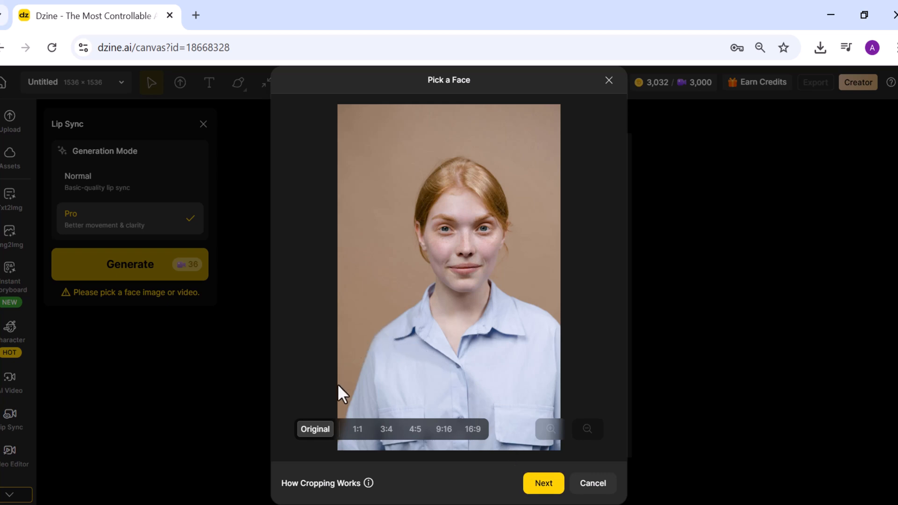
{"action": "mouse_move", "coordinate": [356, 438]}
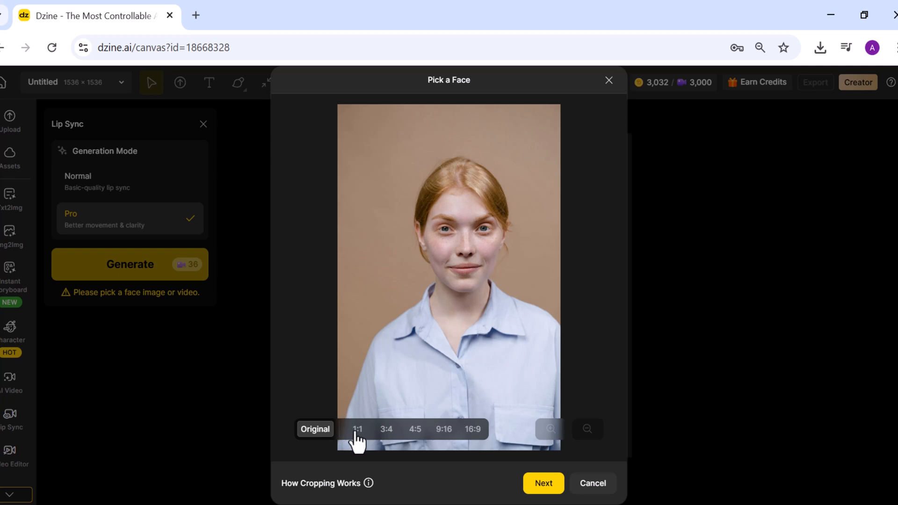
{"action": "left_click", "coordinate": [386, 429]}
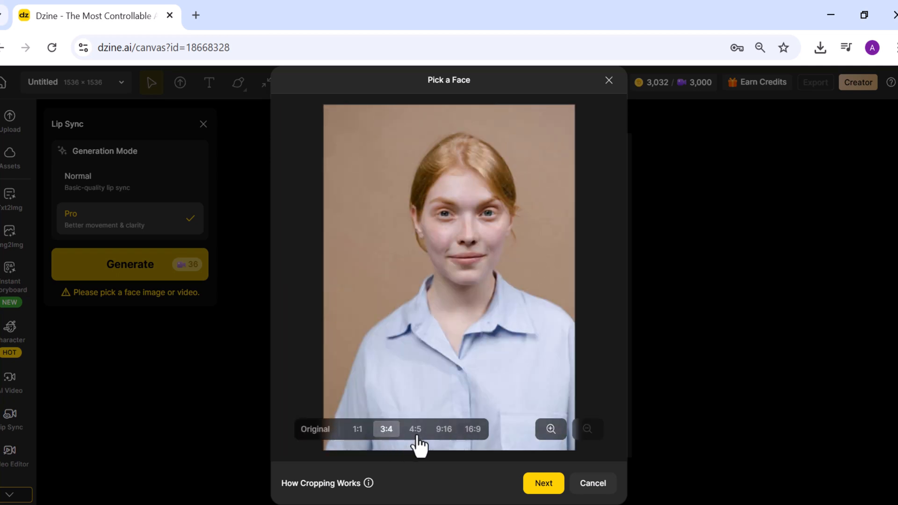
{"action": "left_click", "coordinate": [472, 429]}
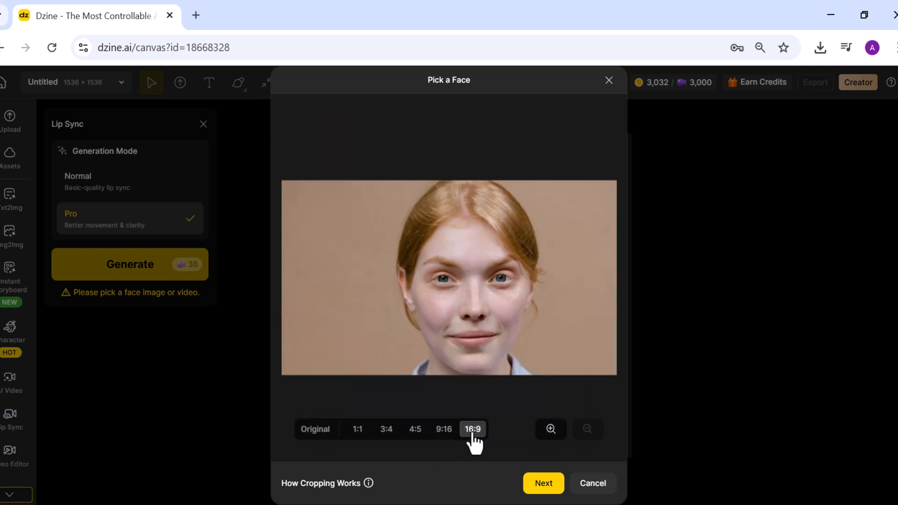
{"action": "left_click", "coordinate": [356, 429]}
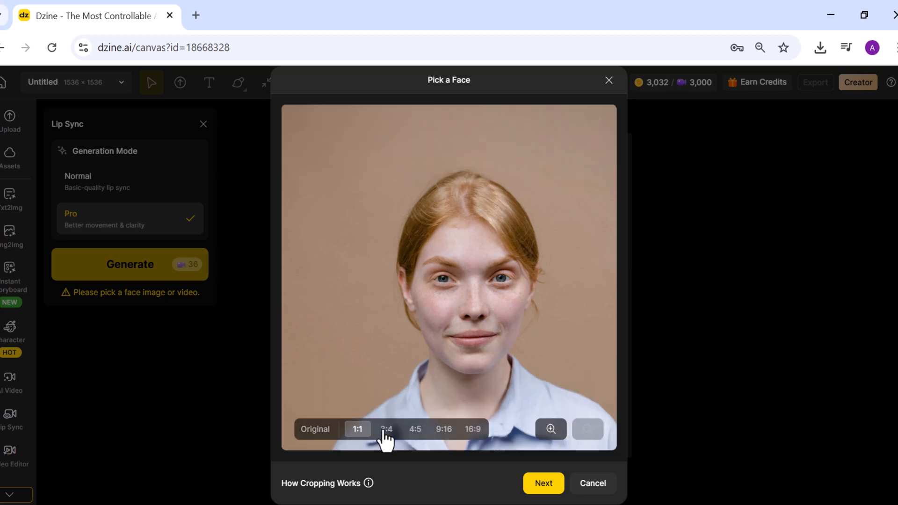
{"action": "left_click", "coordinate": [473, 429]}
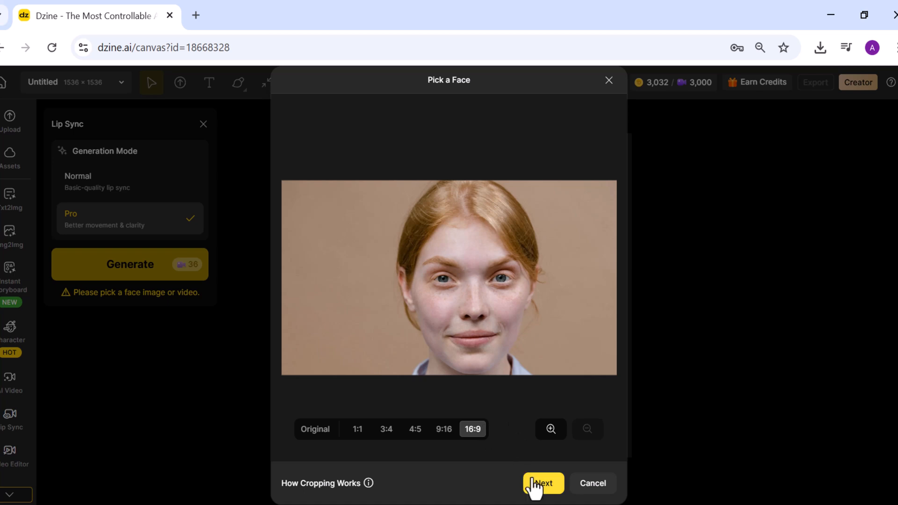
{"action": "left_click", "coordinate": [542, 484]}
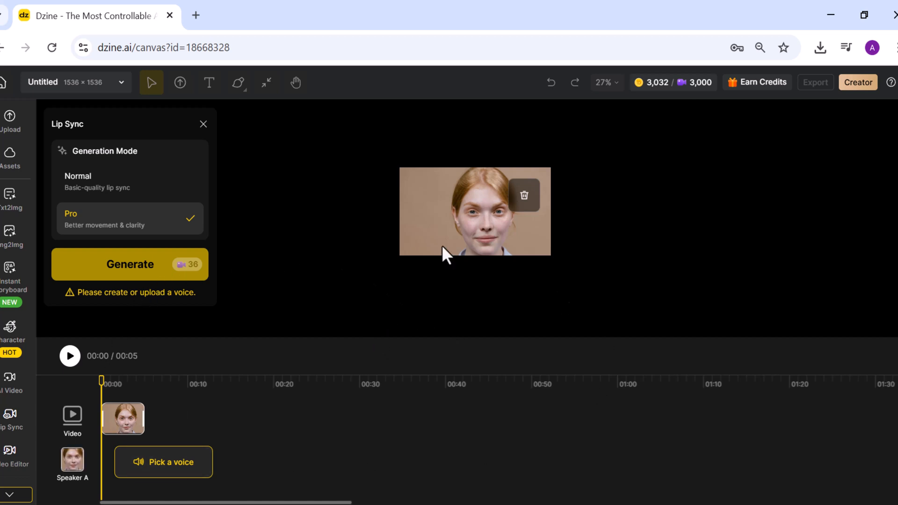
{"action": "mouse_move", "coordinate": [383, 425]}
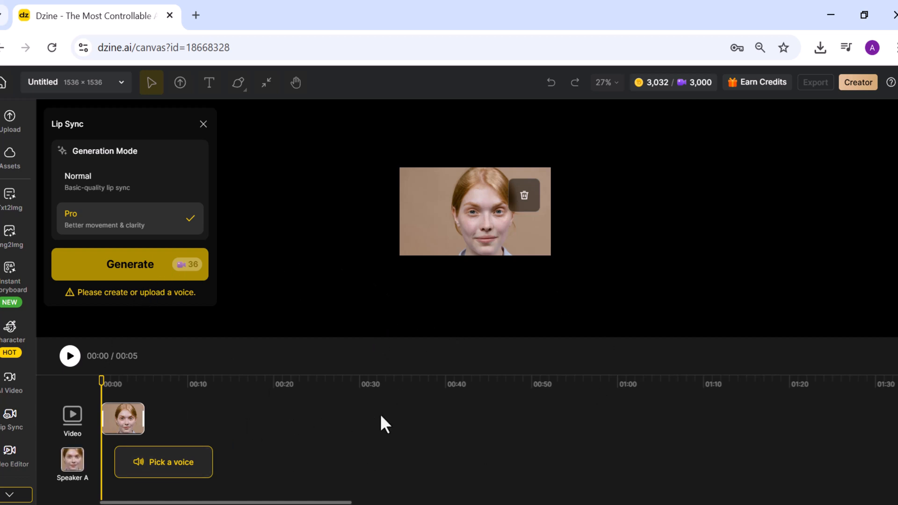
{"action": "mouse_move", "coordinate": [213, 427]}
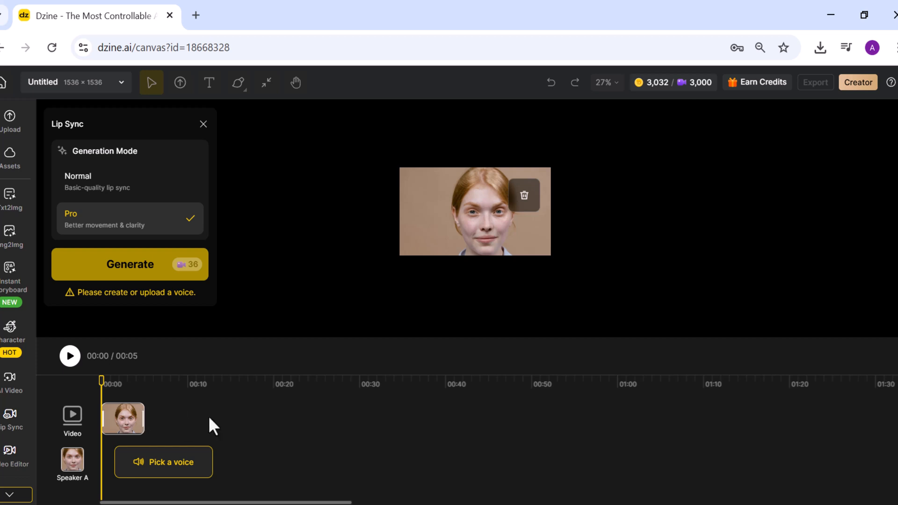
- Pick the Hope voice for Speaker A and enter "Power isn't in the badge. It's in the promise I made..."
{"action": "left_click", "coordinate": [163, 462]}
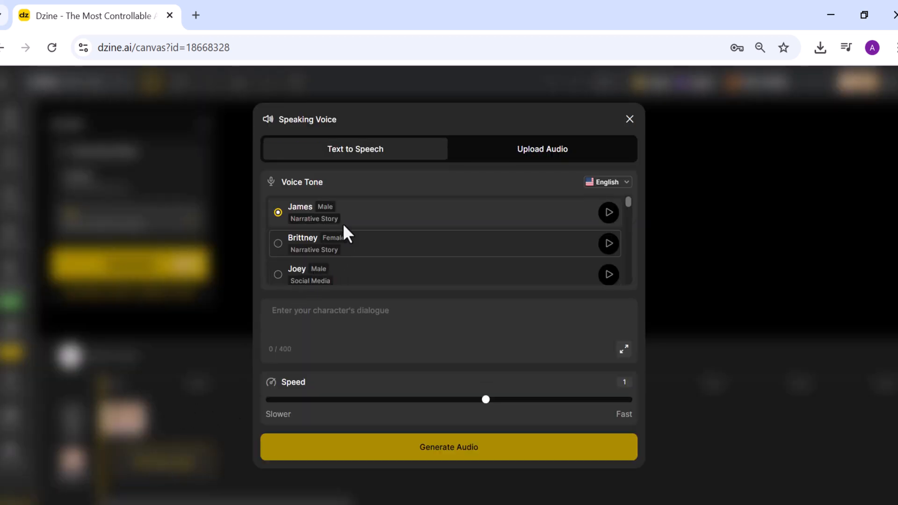
{"action": "scroll", "scroll_direction": "down", "scroll_amount": 3}
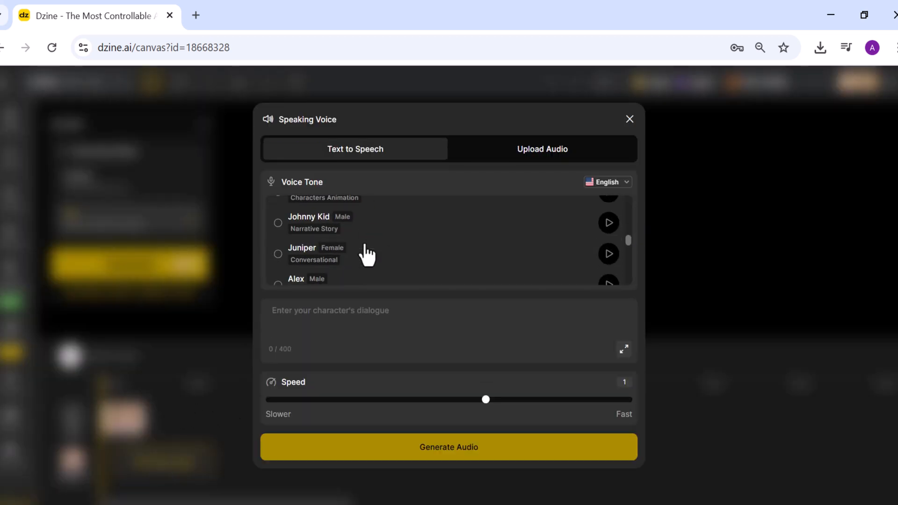
{"action": "scroll", "scroll_direction": "down", "scroll_amount": 3}
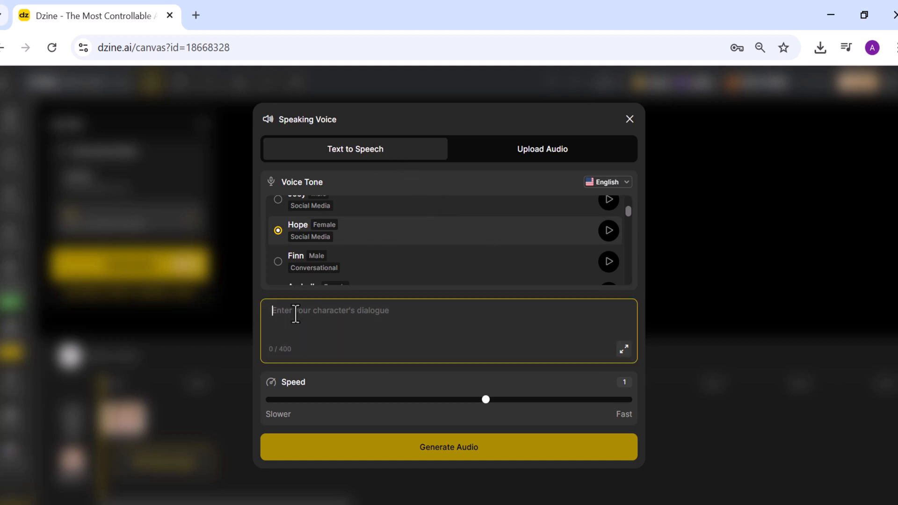
{"action": "type", "text": "\"Power isn't in the badge. It's in the promise I made—to shield the ones who have no one else.\""}
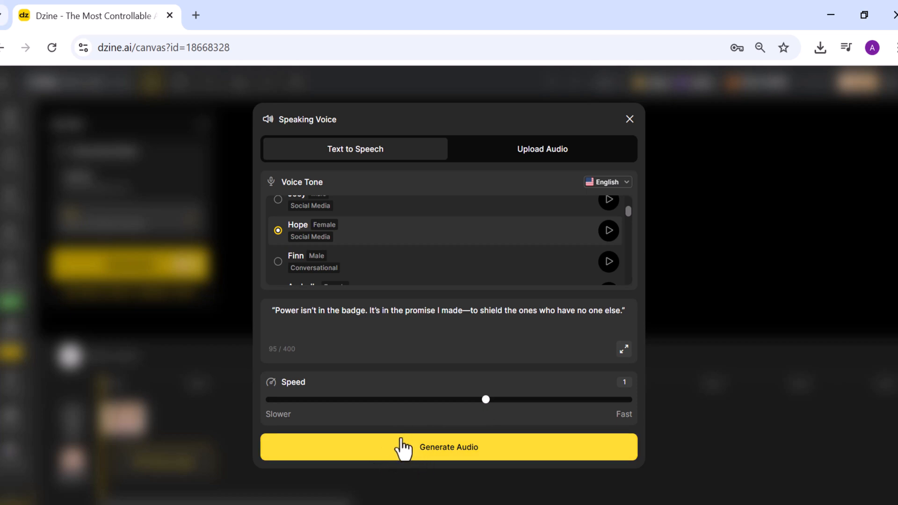
- Generate the 5.3-second Hope clip, preview it, and apply it to Speaker A's track
{"action": "left_click", "coordinate": [448, 447]}
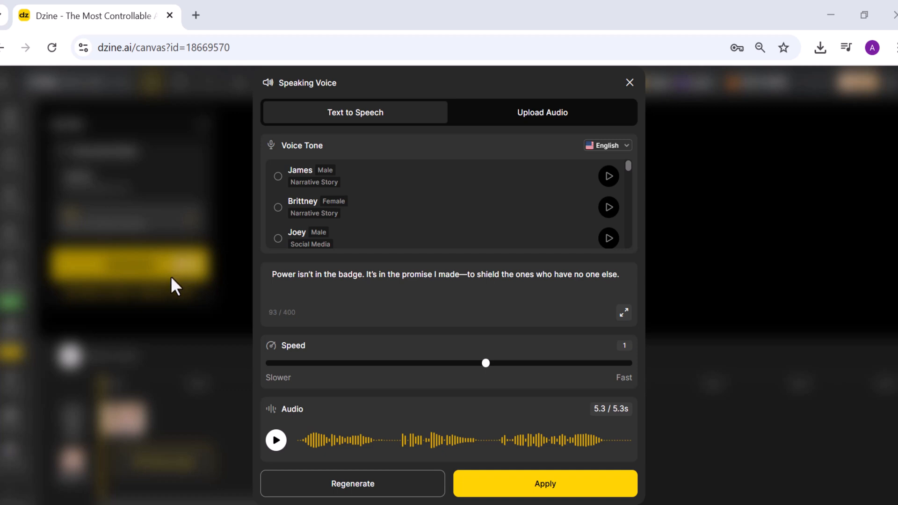
{"action": "left_click", "coordinate": [274, 440]}
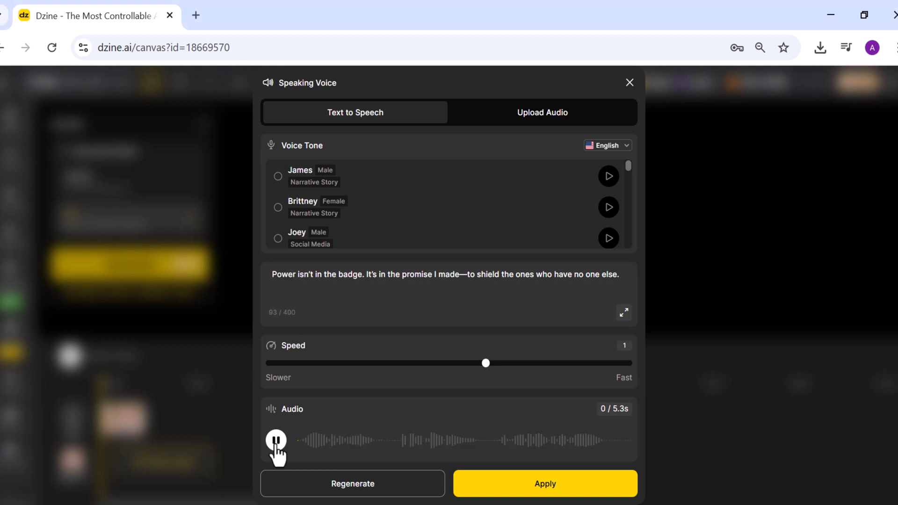
{"action": "left_click", "coordinate": [276, 440]}
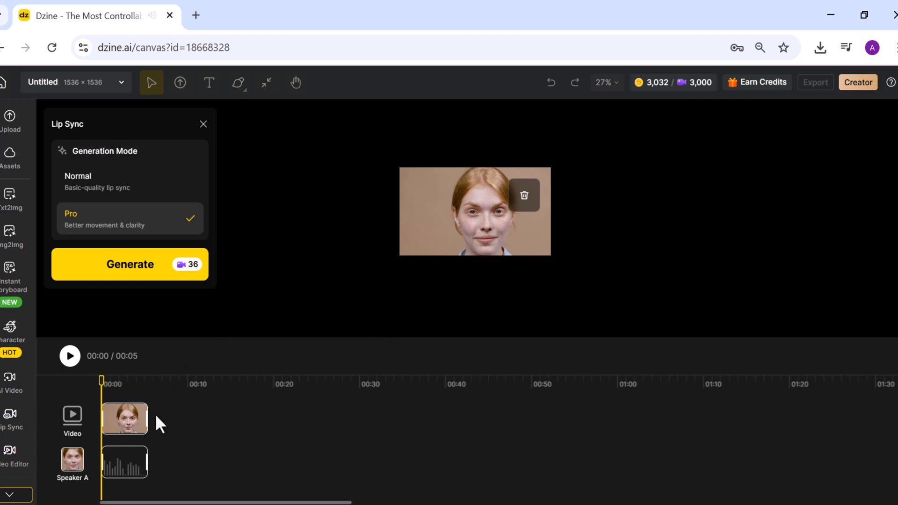
{"action": "mouse_move", "coordinate": [246, 59]}
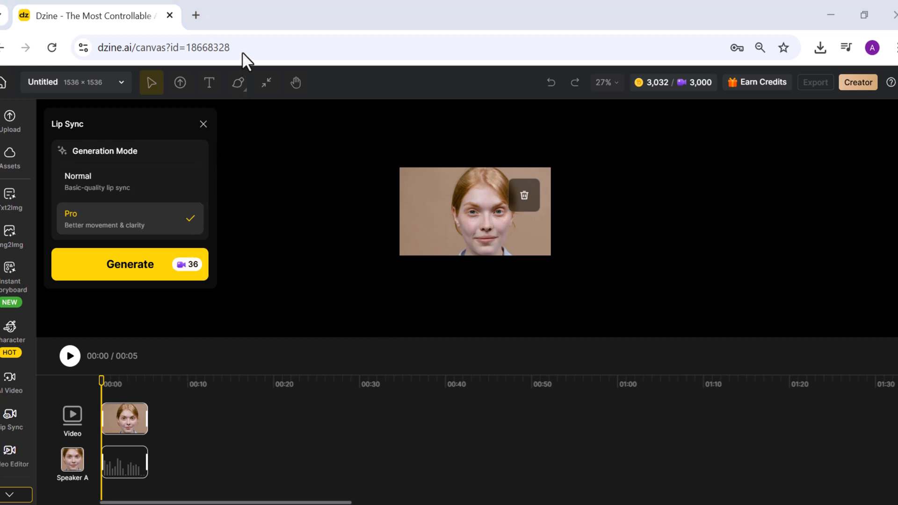
{"action": "mouse_move", "coordinate": [229, 235]}
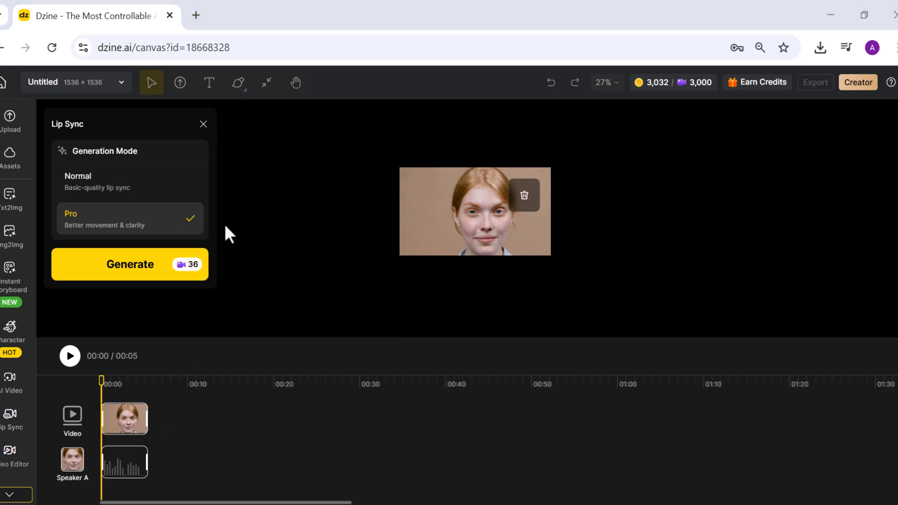
- Compare Normal and Pro modes, keep Pro, and generate the woman's lip-synced video
{"action": "left_click", "coordinate": [130, 181]}
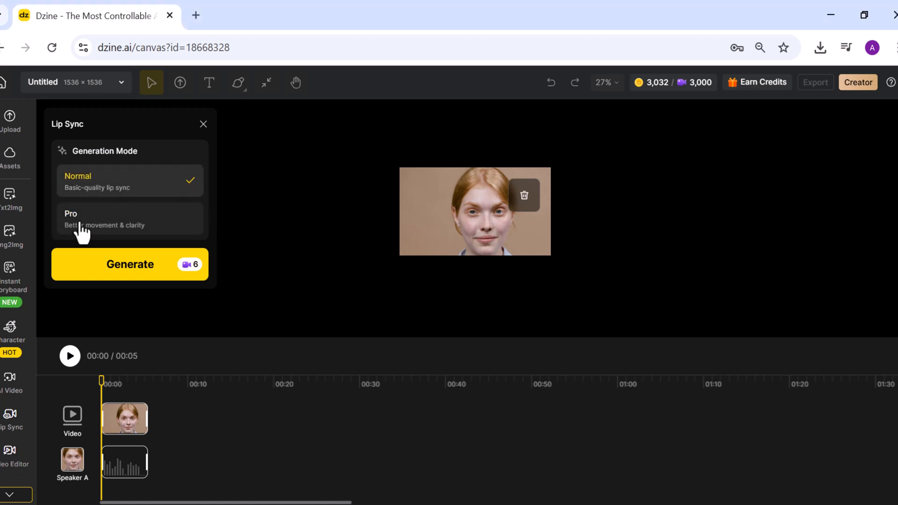
{"action": "left_click", "coordinate": [129, 218]}
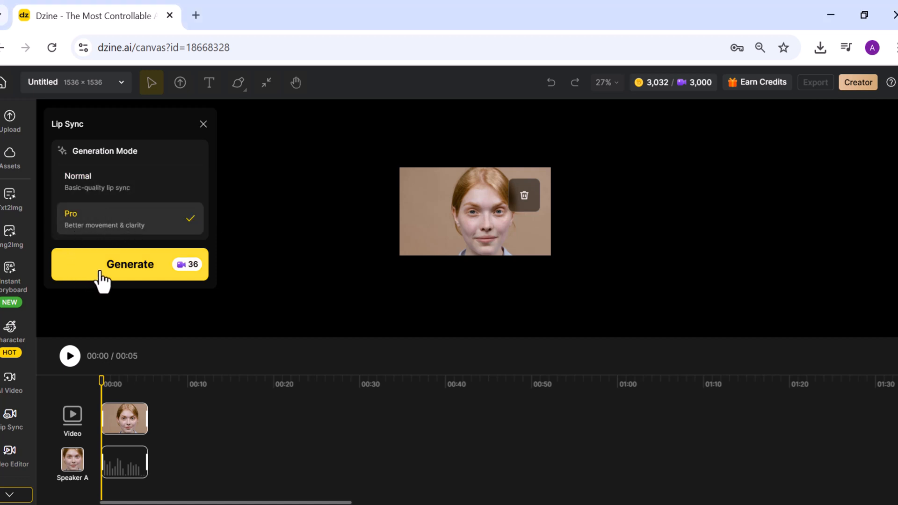
{"action": "left_click", "coordinate": [129, 263]}
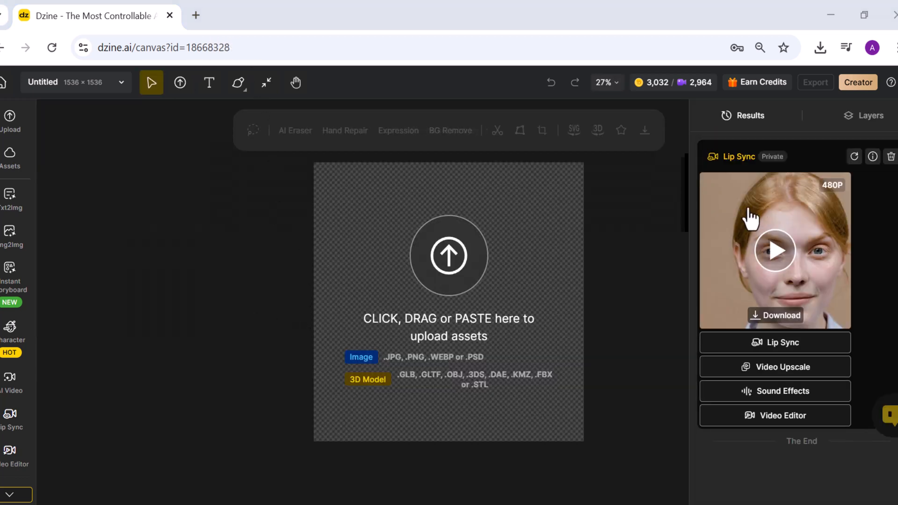
{"action": "mouse_move", "coordinate": [796, 300]}
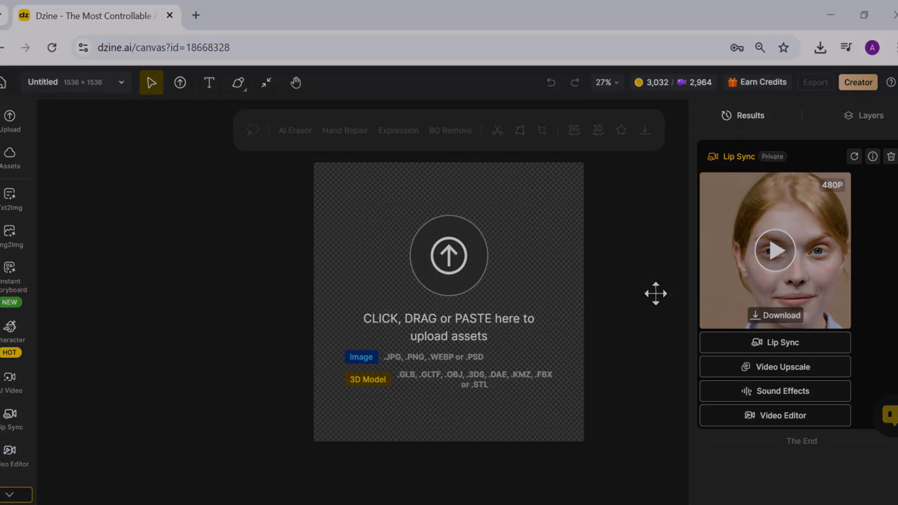
- Play the finished lip-synced video of the woman full-screen, then close the viewer
{"action": "left_click", "coordinate": [773, 250]}
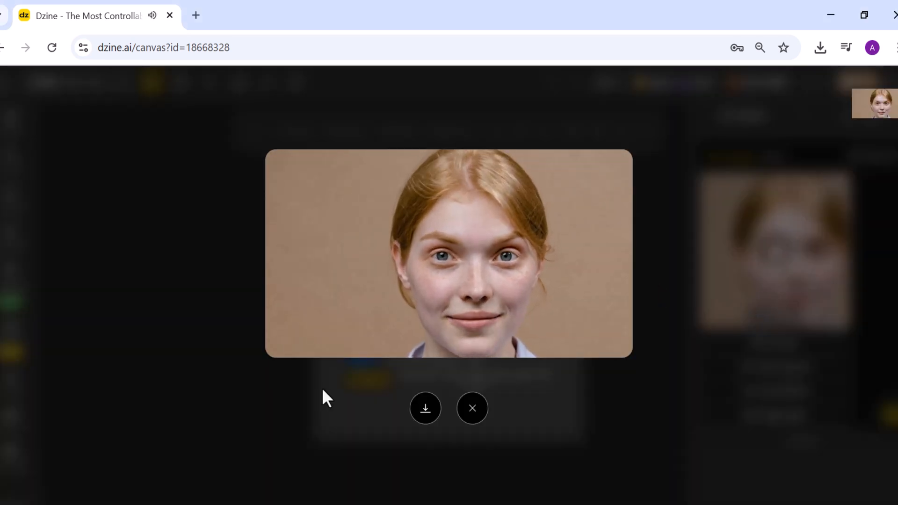
{"action": "left_click", "coordinate": [471, 408]}
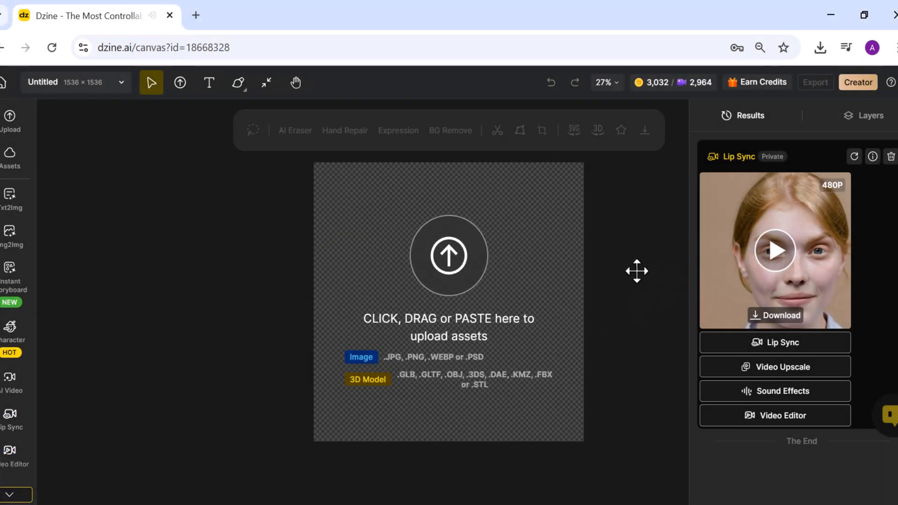
{"action": "mouse_move", "coordinate": [605, 275]}
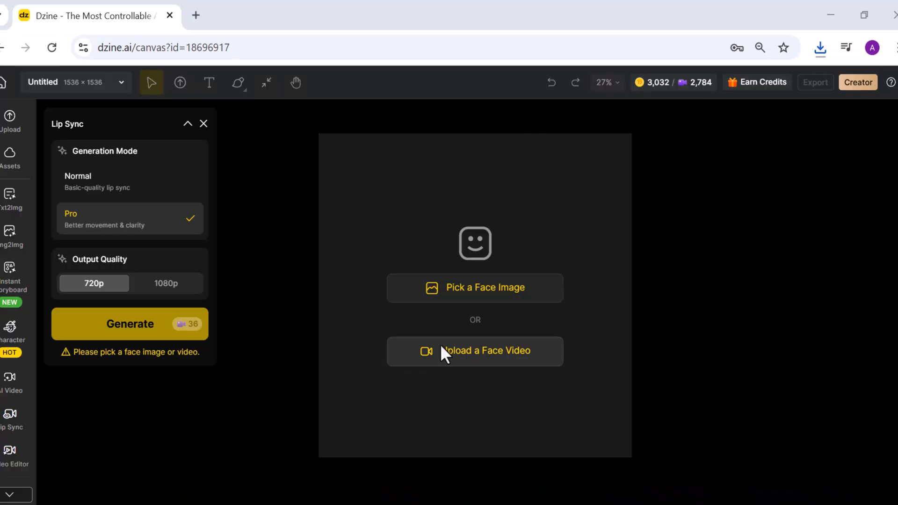
- Load the orange-hoodie man's video, confirm his face onto the timeline, and bring up Speaker A's voices
{"action": "left_click", "coordinate": [474, 351]}
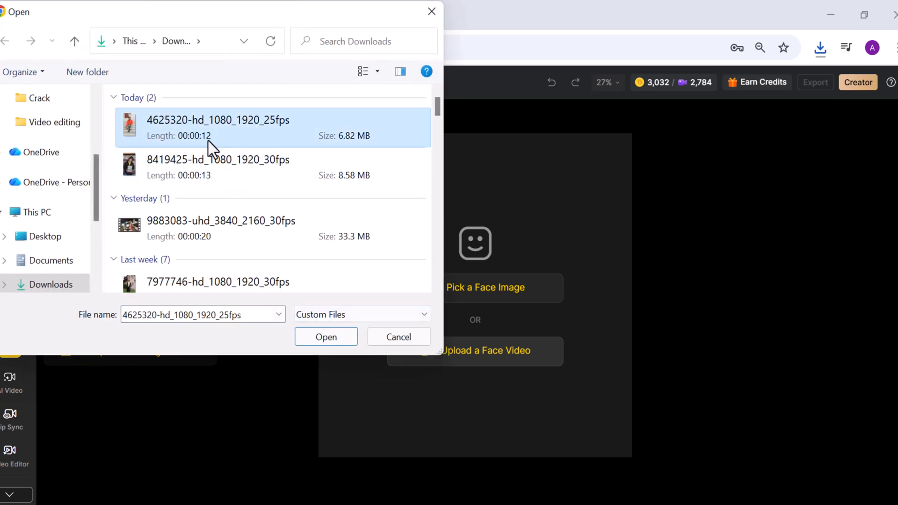
{"action": "left_click", "coordinate": [326, 335]}
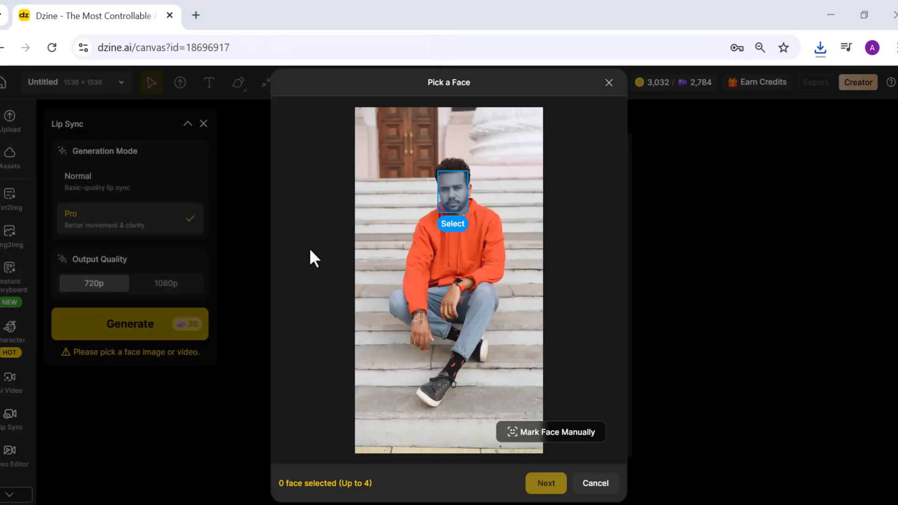
{"action": "left_click", "coordinate": [453, 223]}
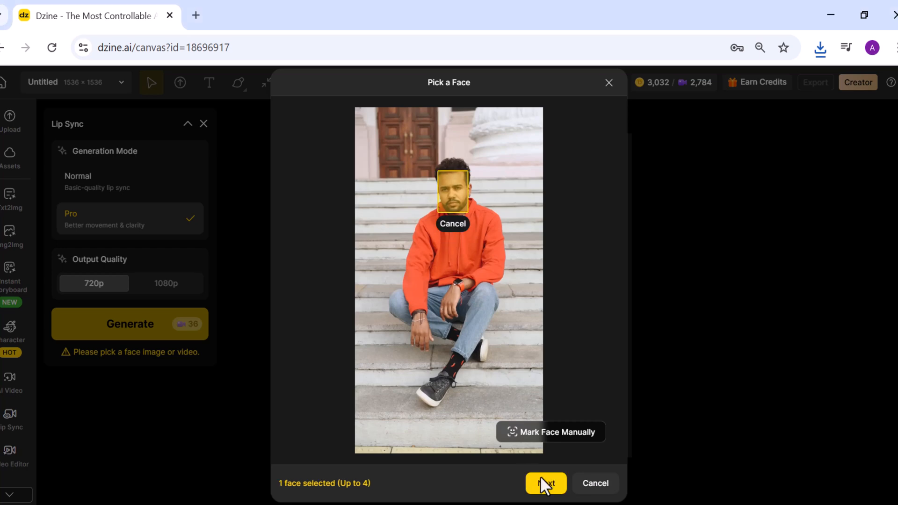
{"action": "left_click", "coordinate": [545, 483]}
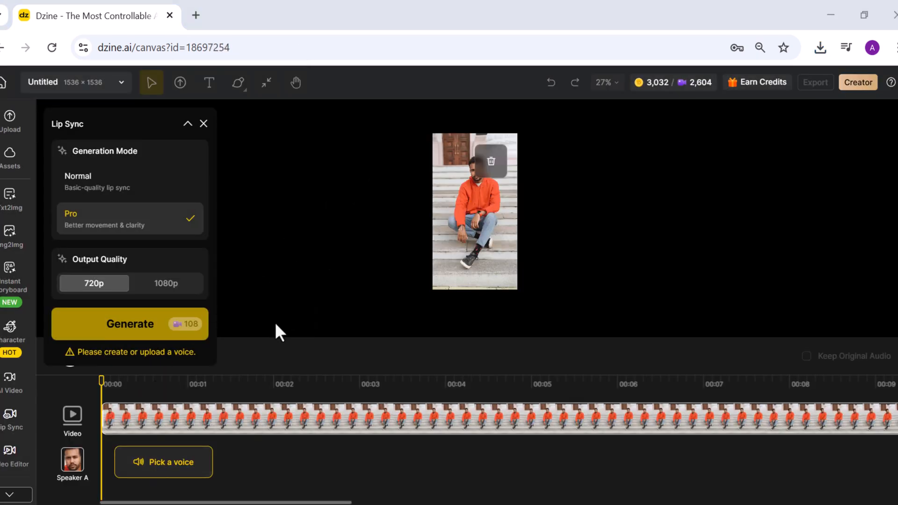
{"action": "left_click", "coordinate": [163, 462]}
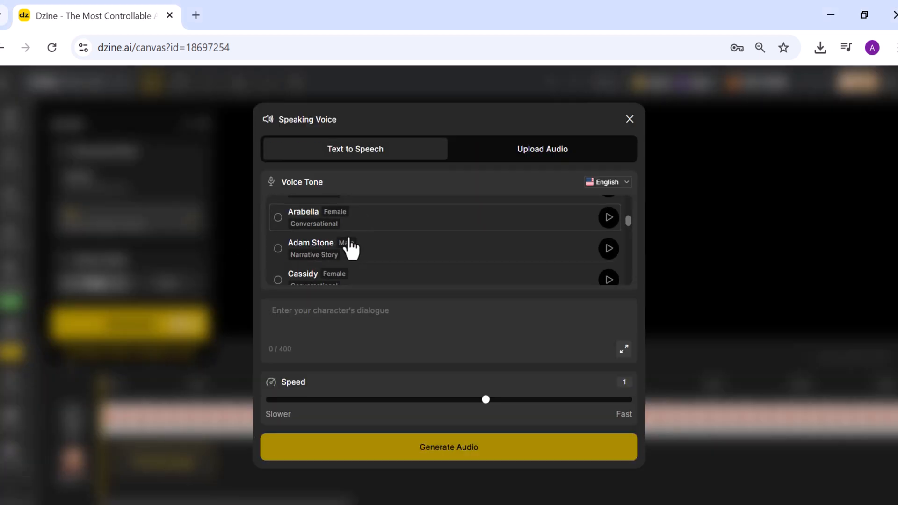
- Generate a 23.9-second Adam Stone narration of the university gates lines, preview it, and apply it
{"action": "left_click", "coordinate": [278, 248]}
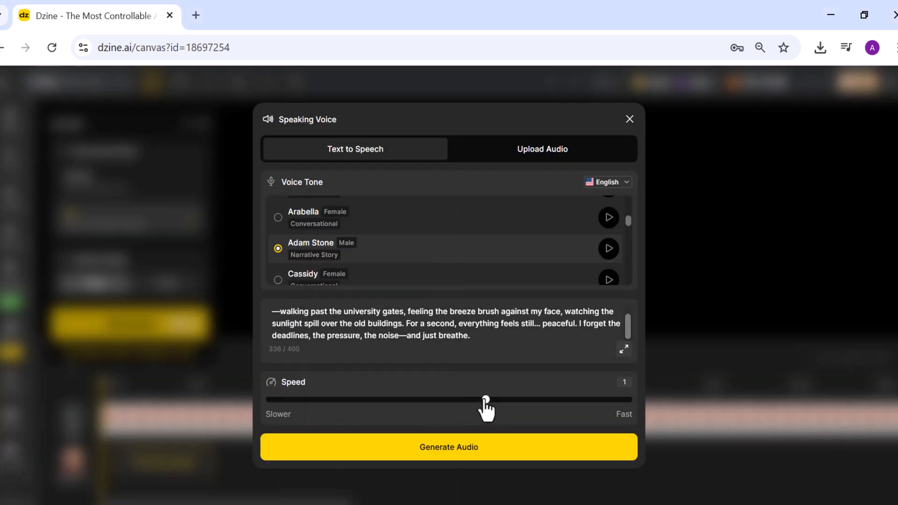
{"action": "left_click", "coordinate": [447, 447]}
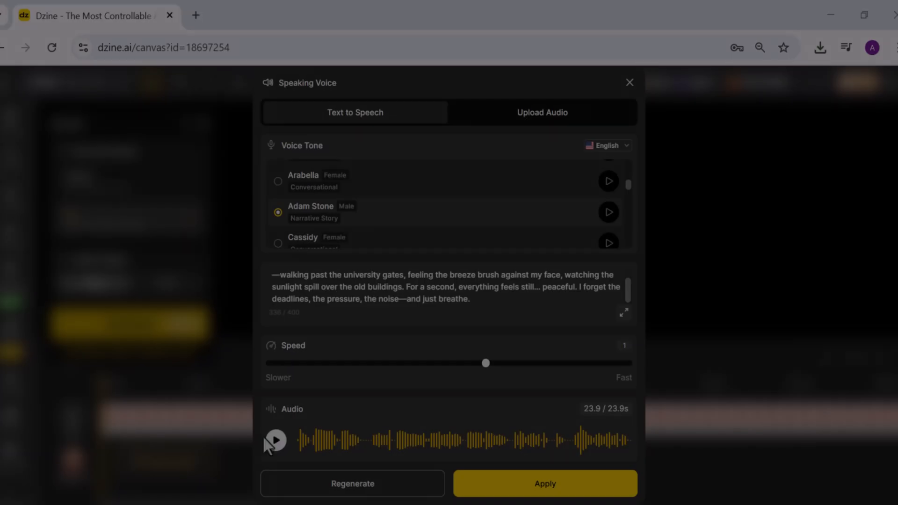
{"action": "left_click", "coordinate": [275, 440]}
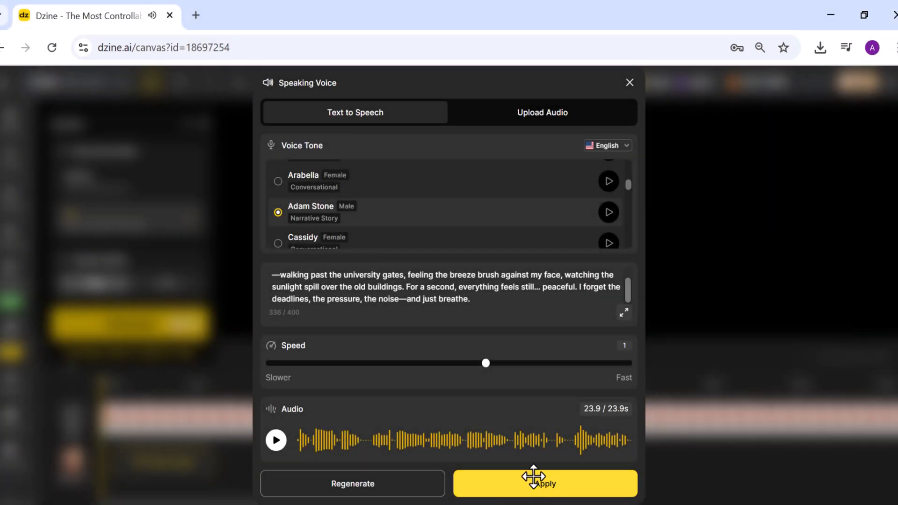
{"action": "left_click", "coordinate": [542, 484]}
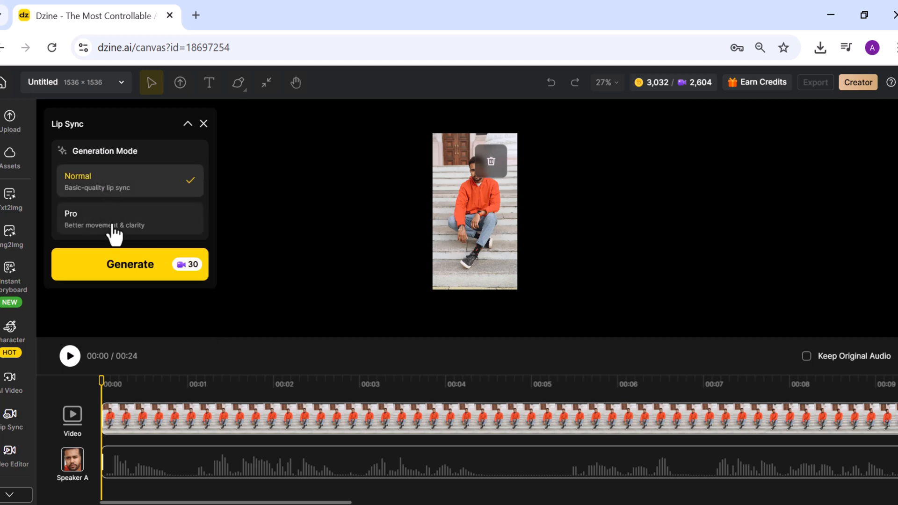
- Switch to Pro generation mode and generate the man's lip-synced talking video
{"action": "left_click", "coordinate": [129, 219]}
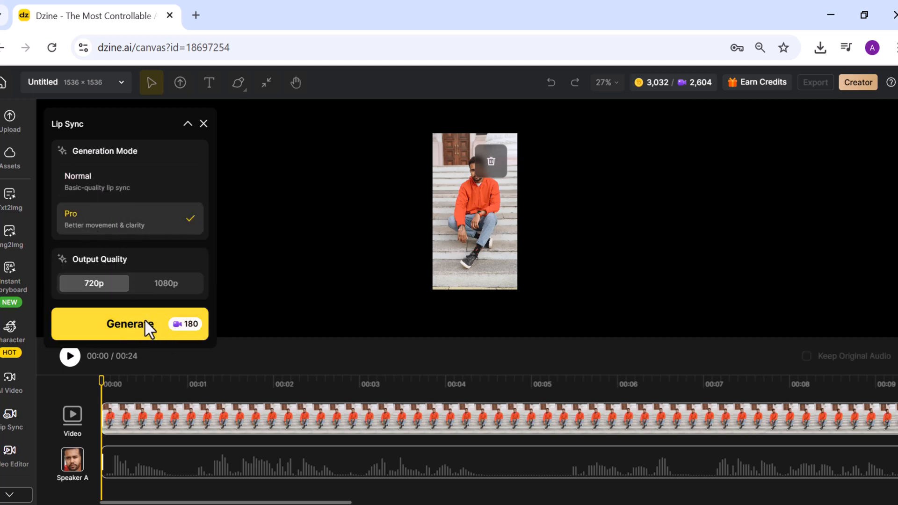
{"action": "left_click", "coordinate": [129, 324]}
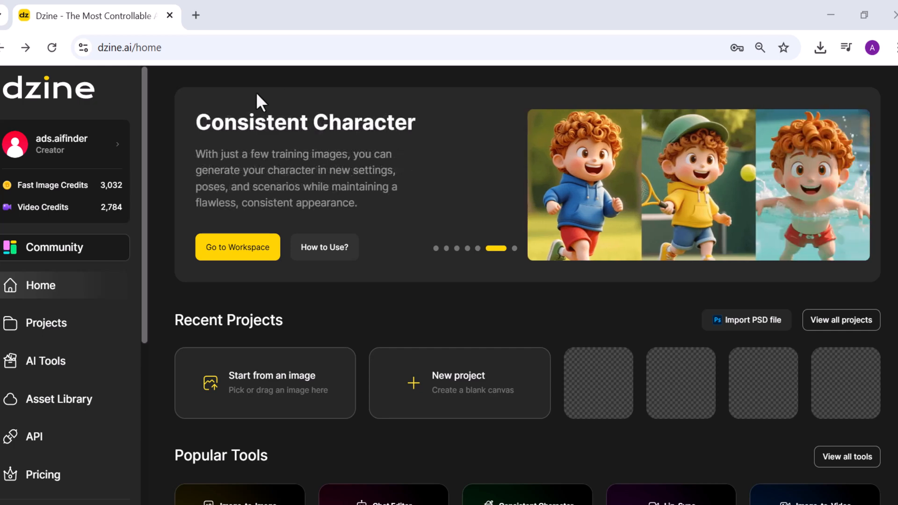
{"action": "mouse_move", "coordinate": [407, 48]}
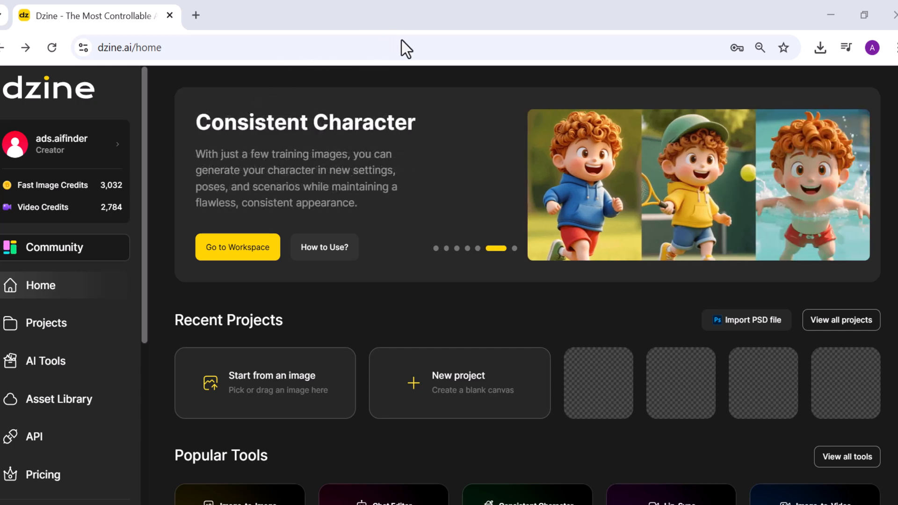
{"action": "mouse_move", "coordinate": [180, 416]}
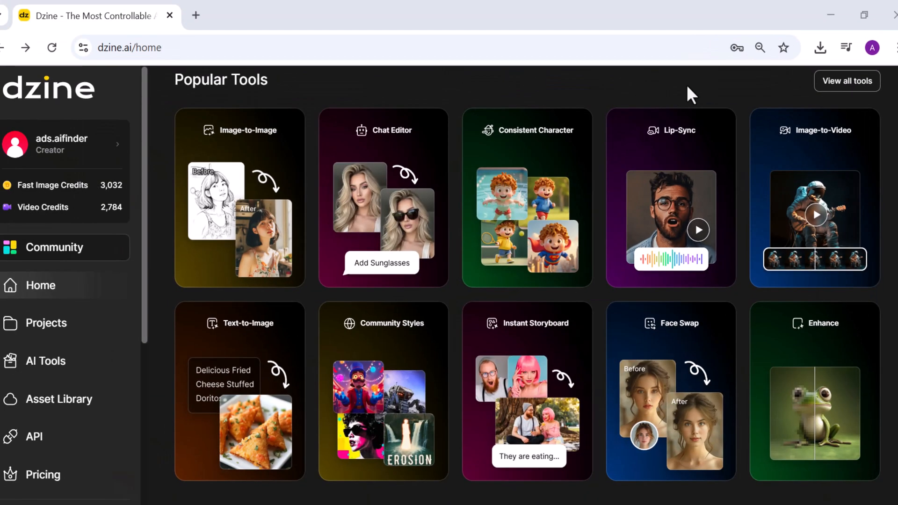
- Go from the Dzine home page to the public dzine.ai landing page
{"action": "left_click", "coordinate": [49, 89]}
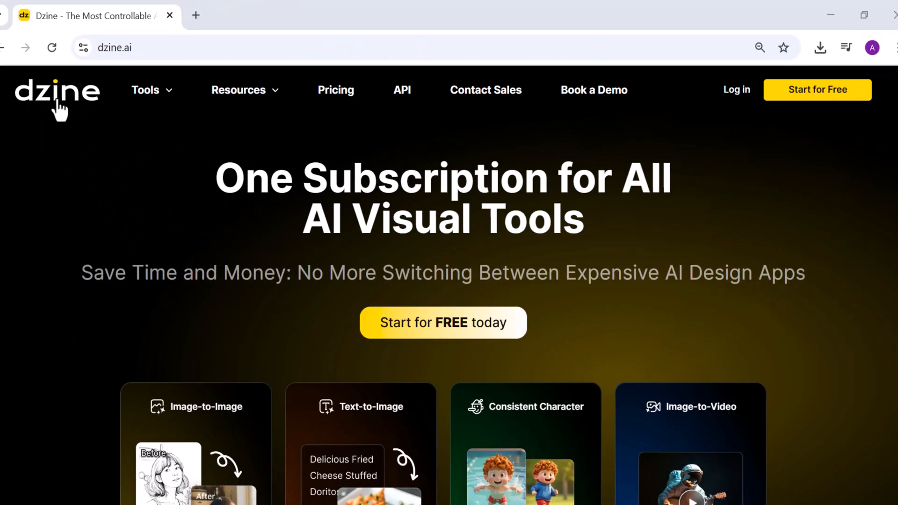
{"action": "mouse_move", "coordinate": [46, 194]}
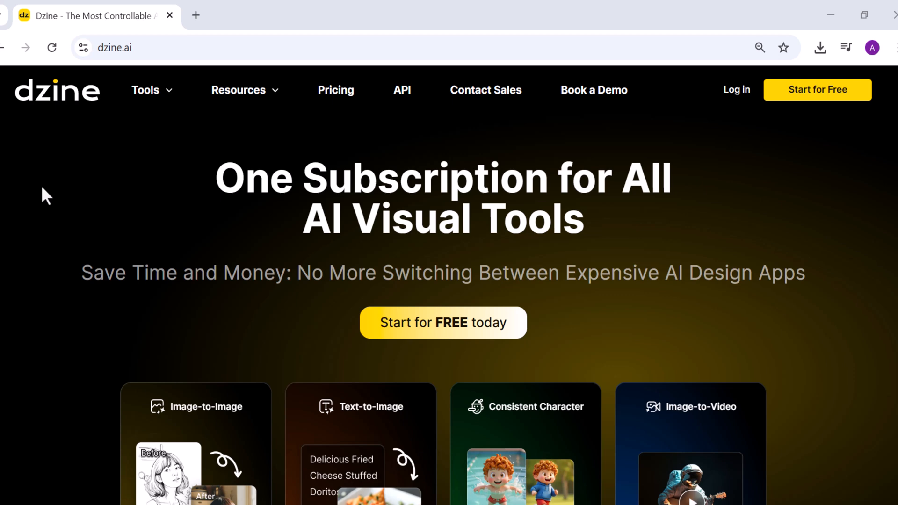
{"action": "mouse_move", "coordinate": [38, 226]}
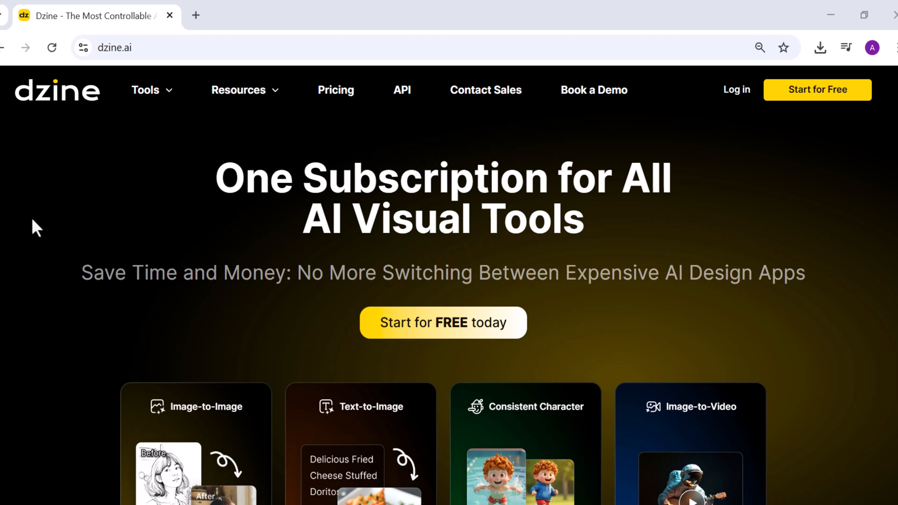
{"action": "scroll", "scroll_direction": "down", "scroll_amount": 3}
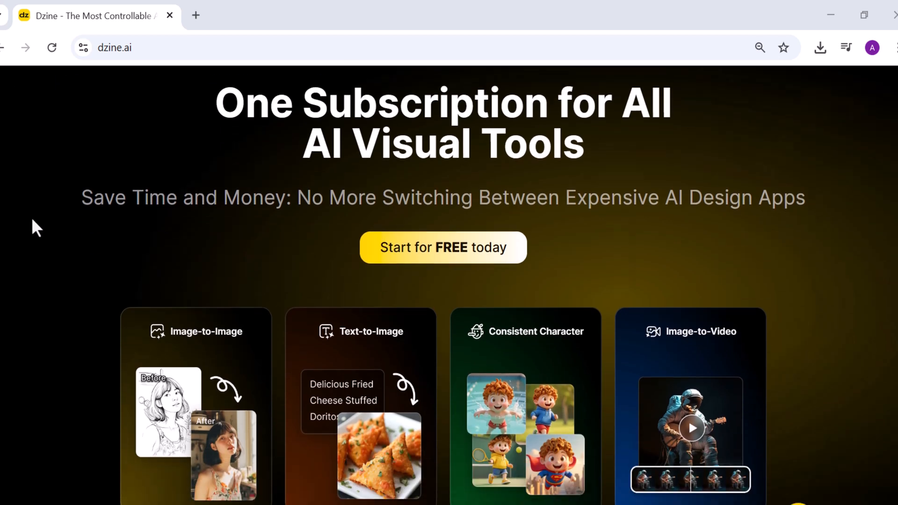
{"action": "scroll", "scroll_direction": "up", "scroll_amount": 3}
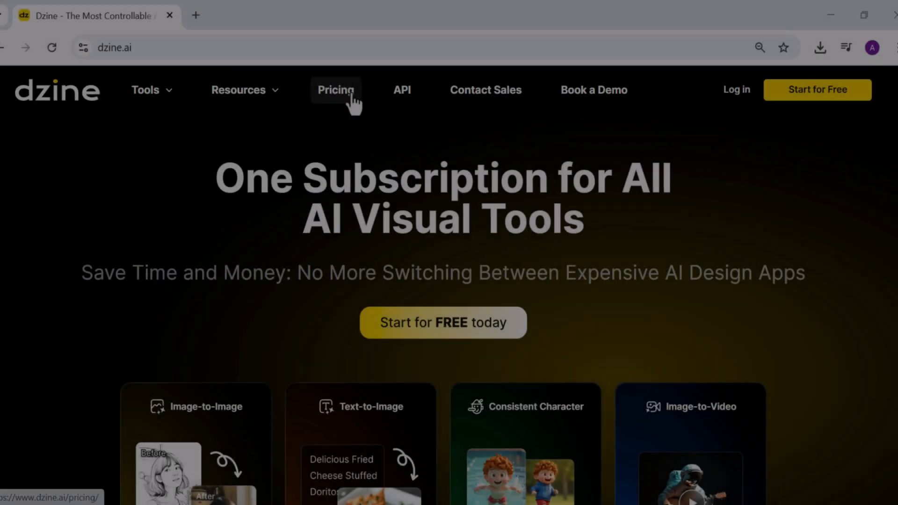
- Review the Pricing plans ($0 to $59.99 monthly), then briefly show and dismiss the Log in dialog
{"action": "left_click", "coordinate": [336, 90]}
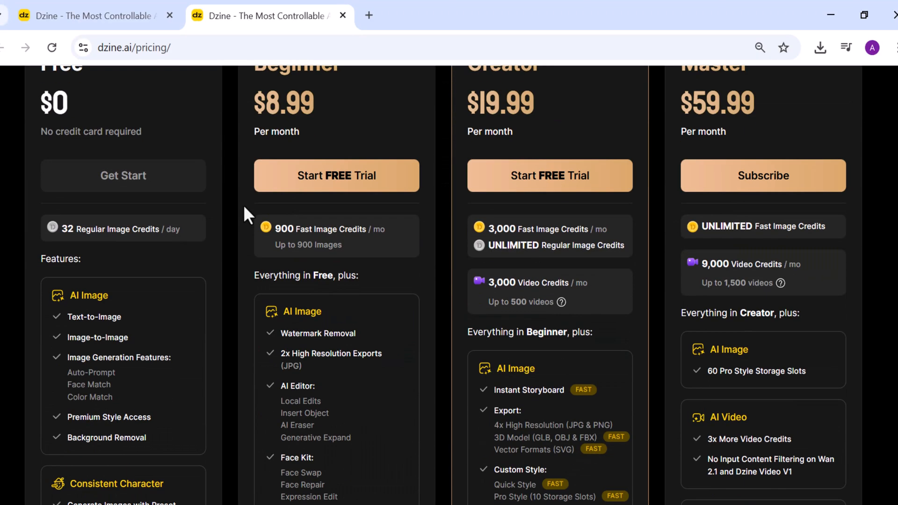
{"action": "scroll", "scroll_direction": "up", "scroll_amount": 3}
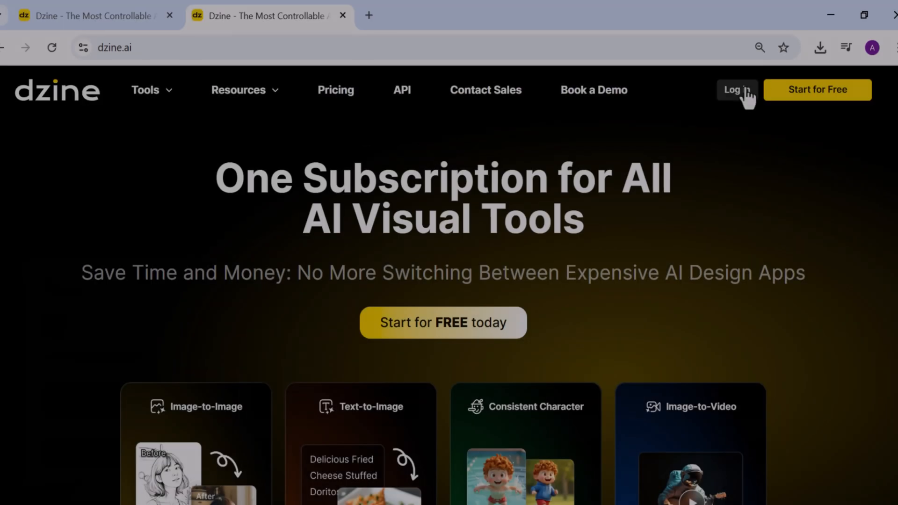
{"action": "left_click", "coordinate": [736, 90]}
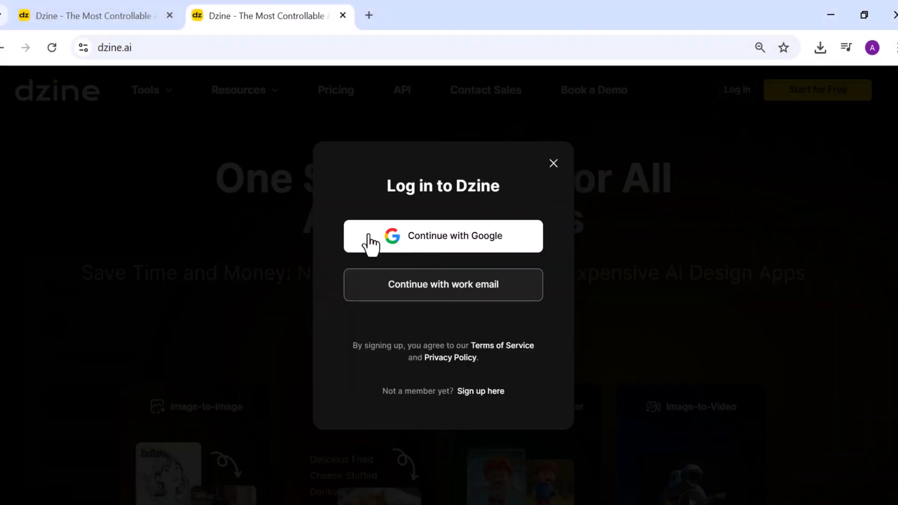
{"action": "left_click", "coordinate": [553, 163]}
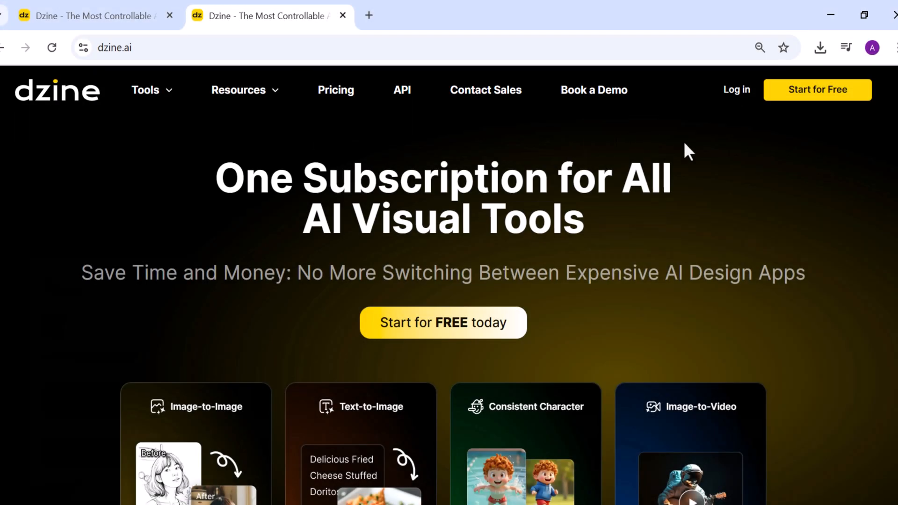
{"action": "mouse_move", "coordinate": [281, 261]}
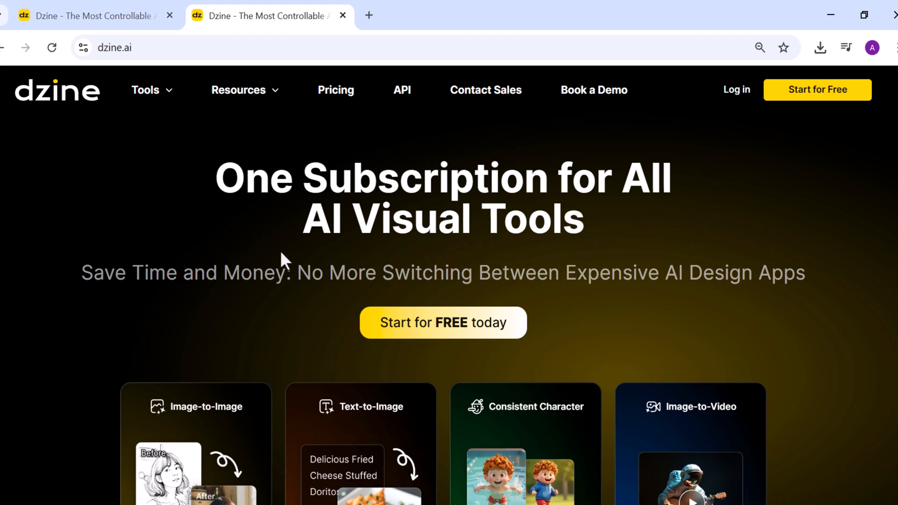
{"action": "mouse_move", "coordinate": [111, 110]}
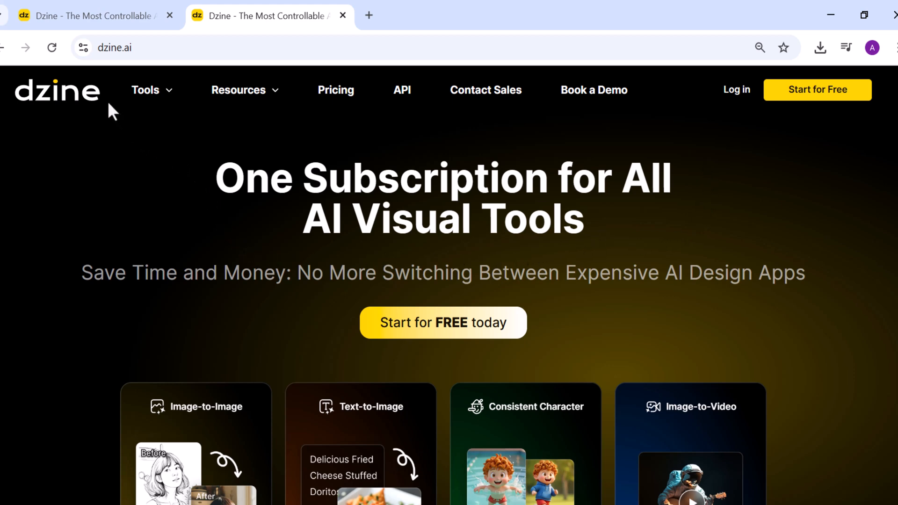
{"action": "mouse_move", "coordinate": [63, 108]}
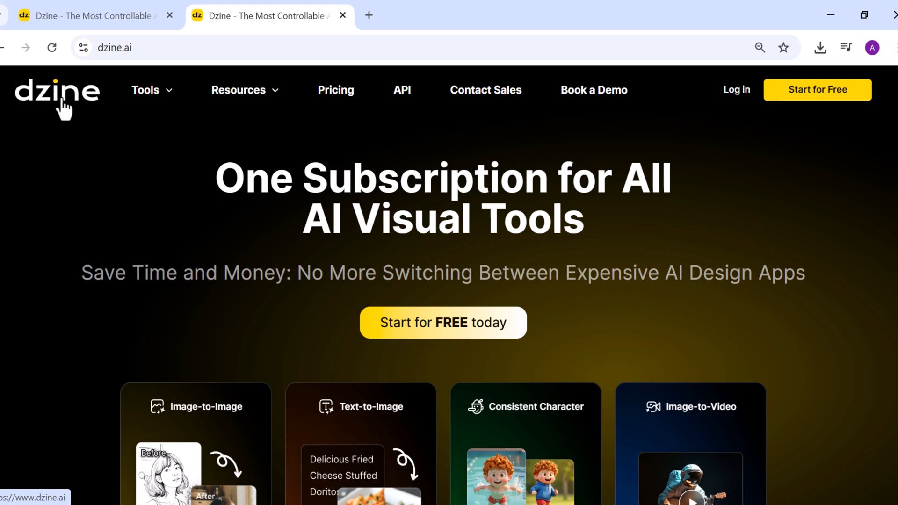
{"action": "mouse_move", "coordinate": [50, 168]}
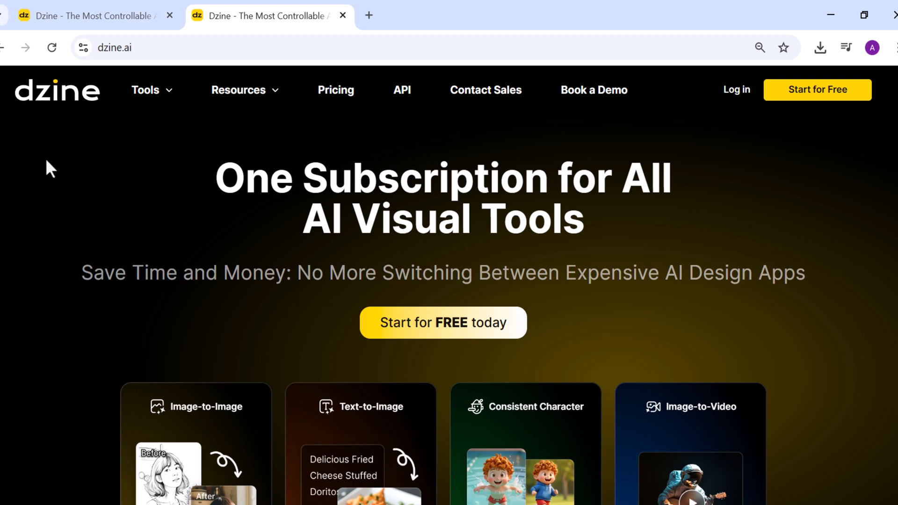